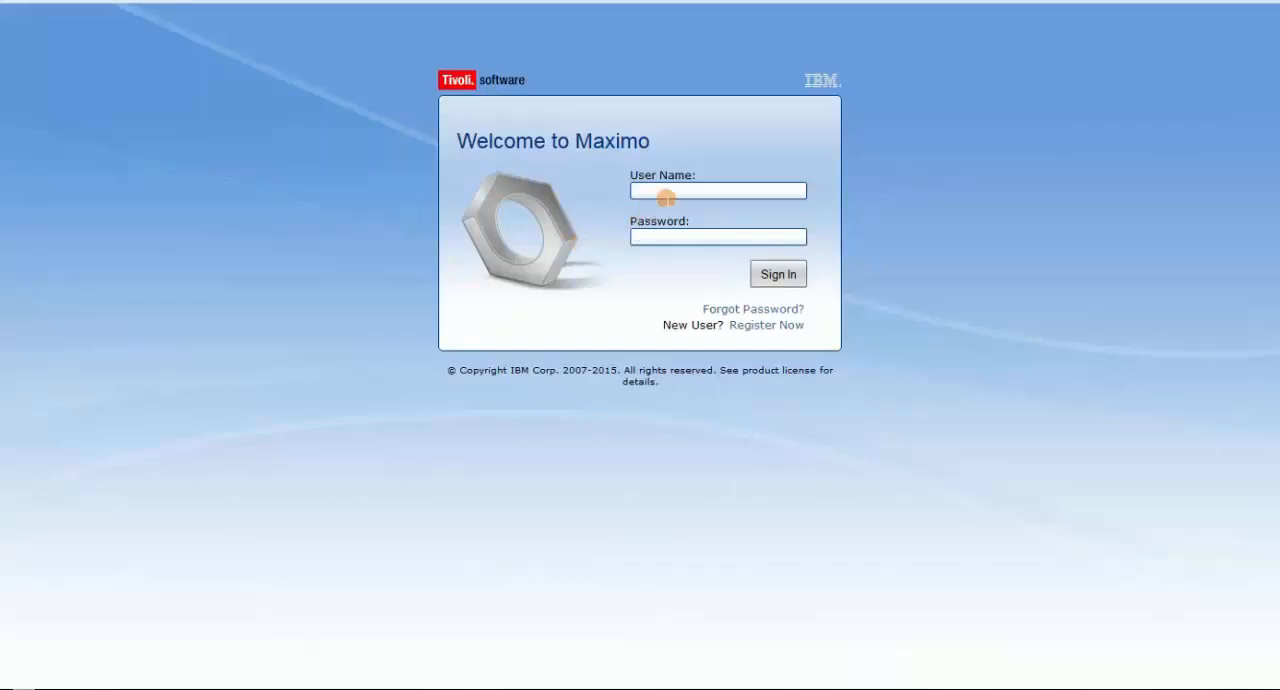
Enter the admin credentials on the login page and sign in
{"action": "left_click", "coordinate": [717, 190]}
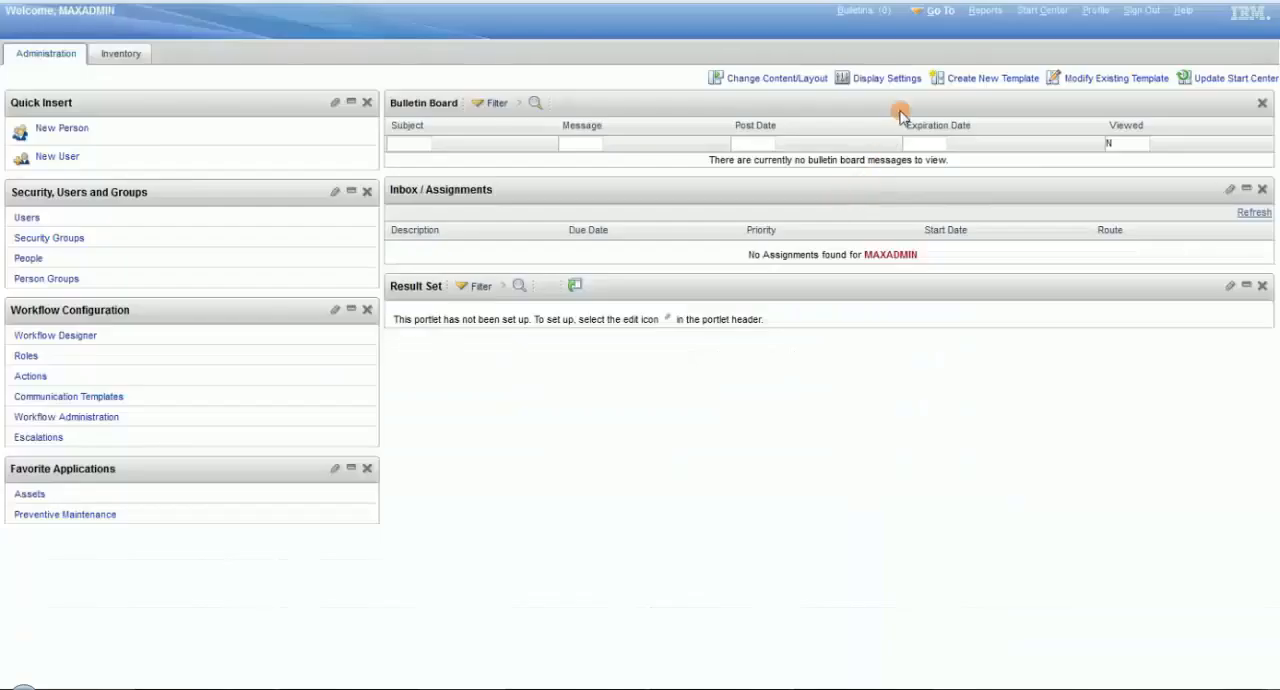
{"action": "mouse_move", "coordinate": [940, 11]}
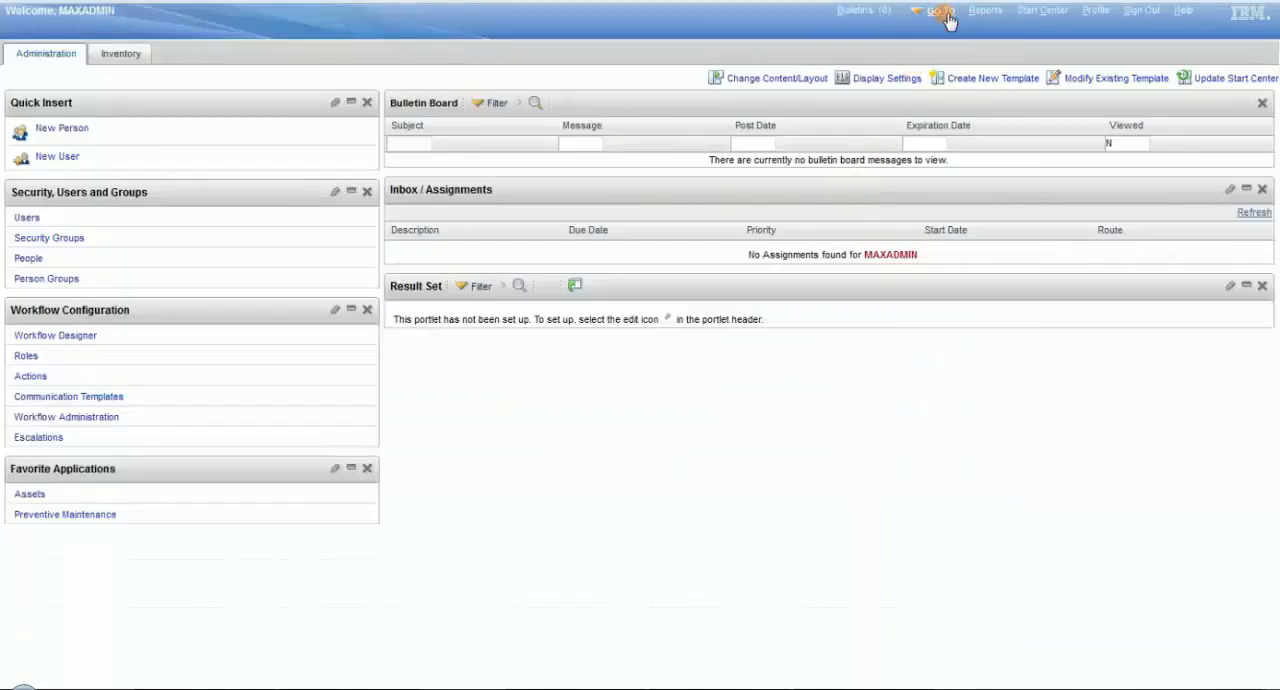
Launch the Assets application through Go To > Assets
{"action": "left_click", "coordinate": [937, 11]}
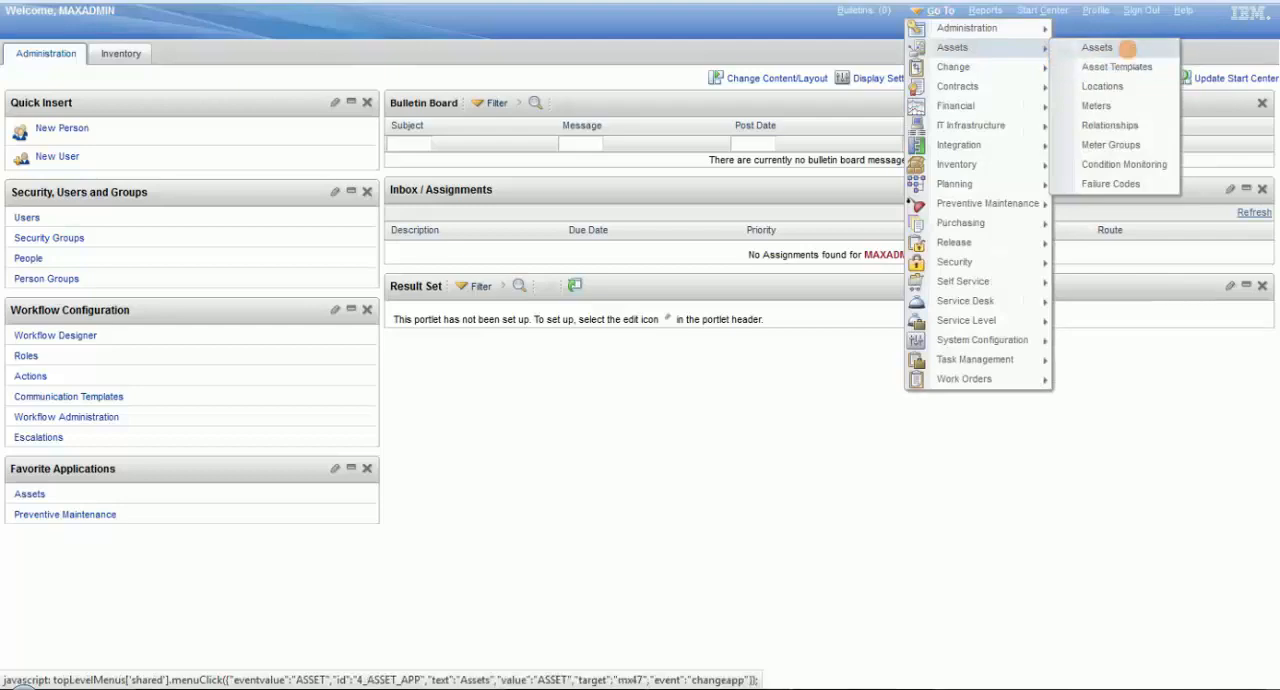
{"action": "left_click", "coordinate": [1097, 47]}
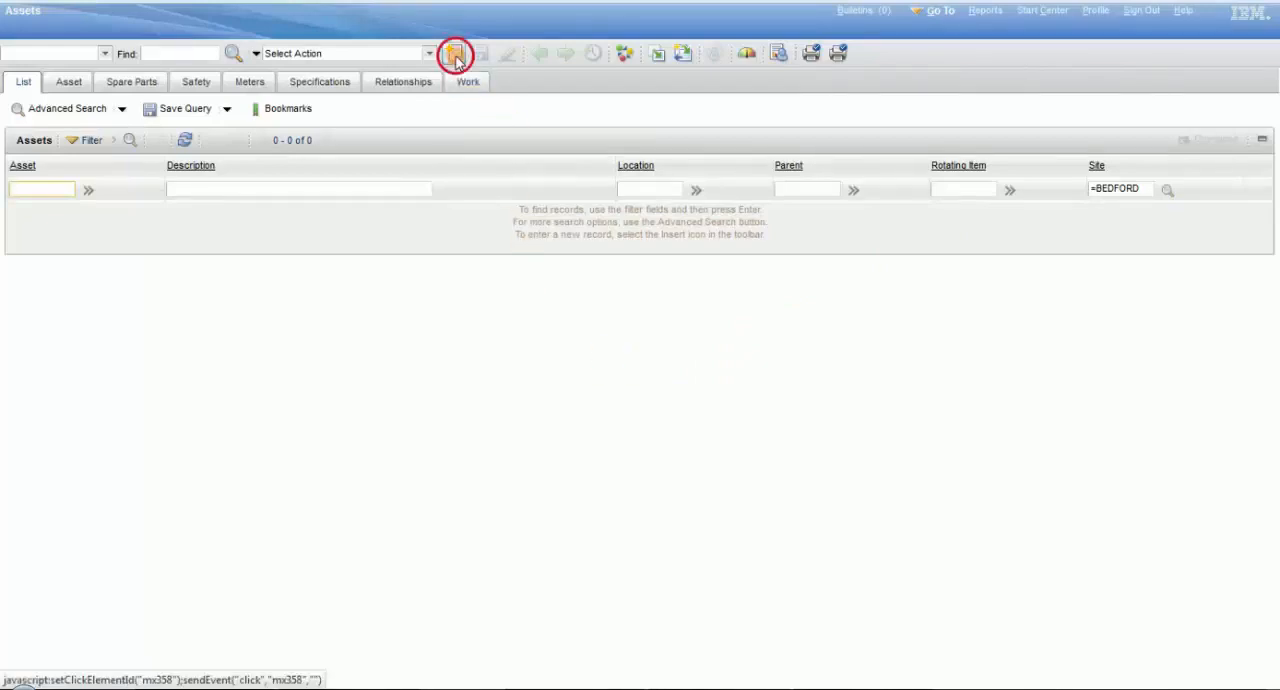
Create and save assets EQUIP001 and EQUIP002 in succession, then go back to the Start Center
{"action": "left_click", "coordinate": [453, 53]}
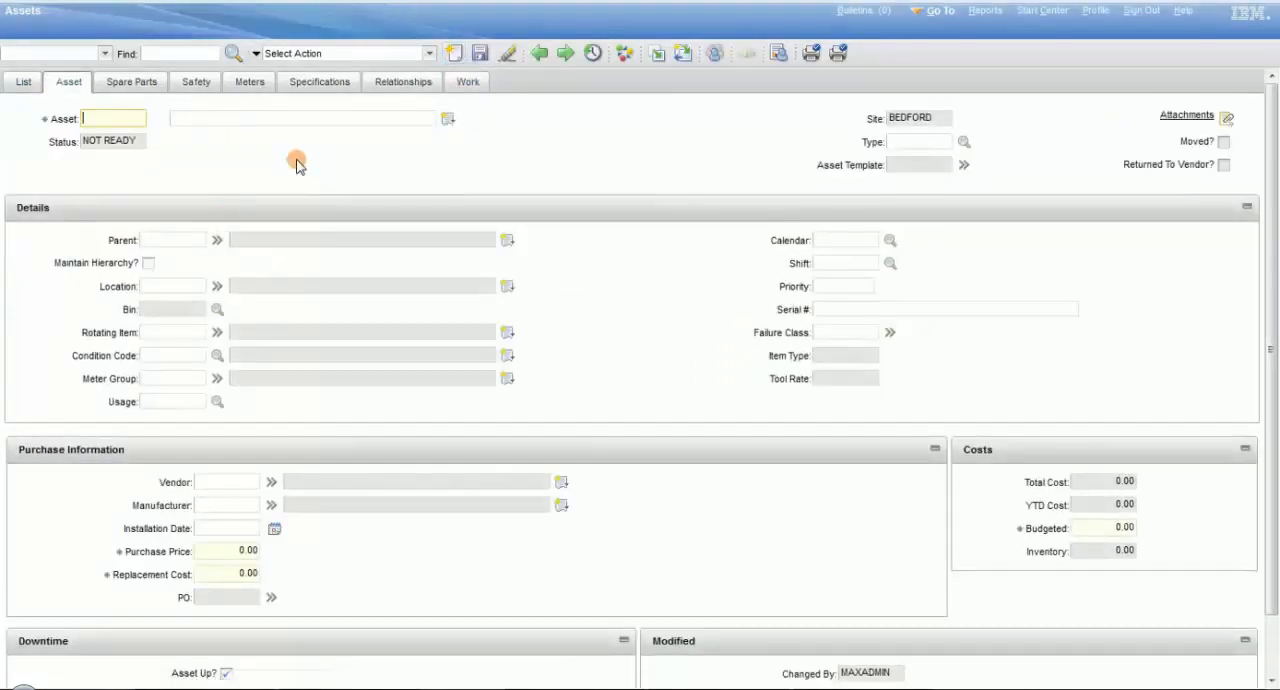
{"action": "type", "text": "EQUIP001"}
{"action": "left_click", "coordinate": [302, 118]}
{"action": "type", "text": "EQUIPMENT"}
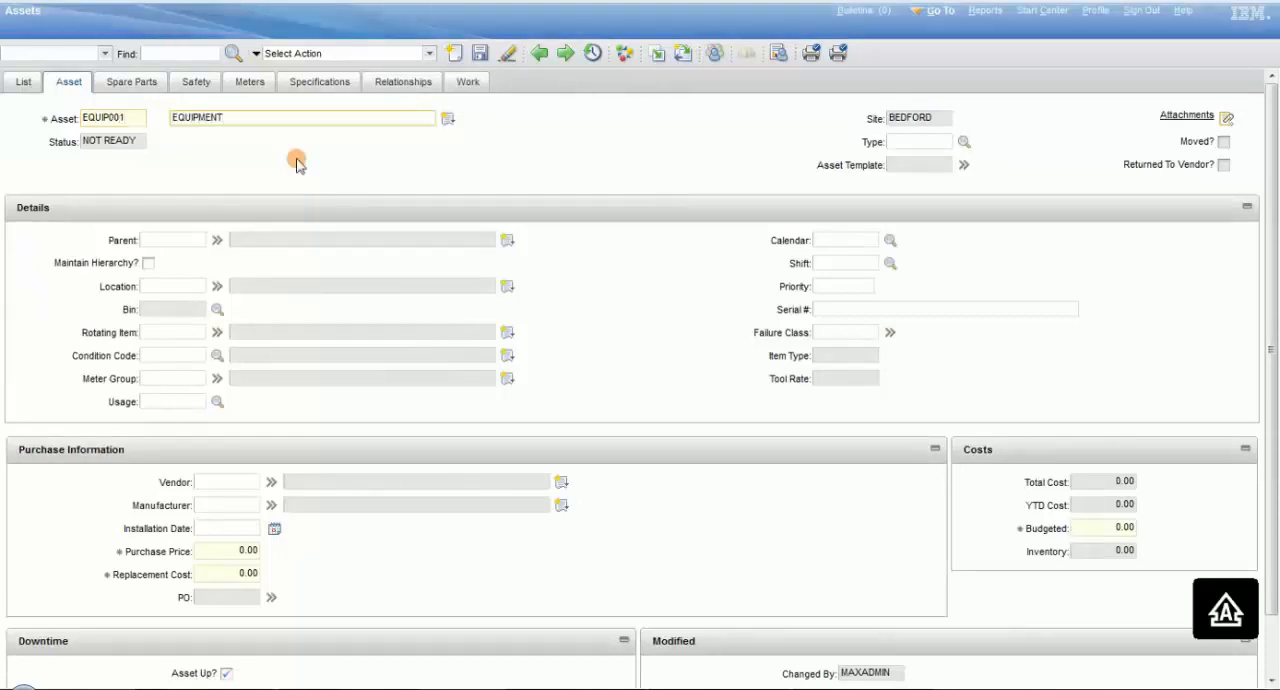
{"action": "left_click", "coordinate": [479, 53]}
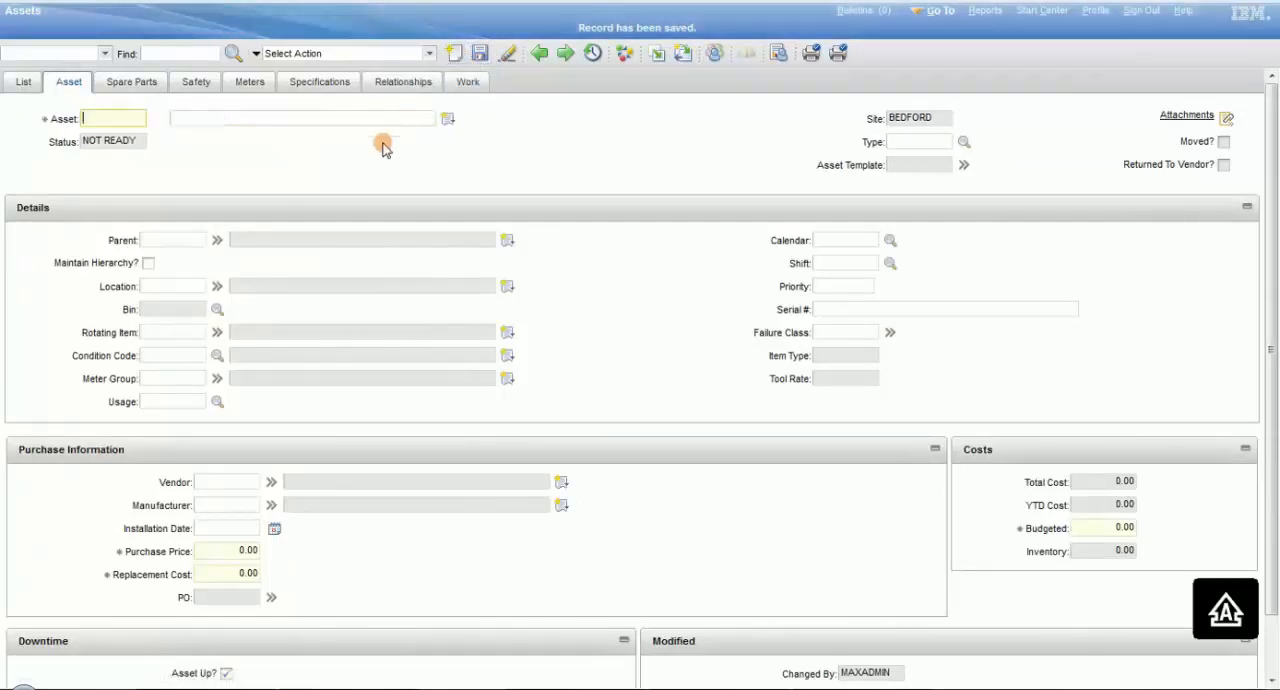
{"action": "type", "text": "EQUIP002"}
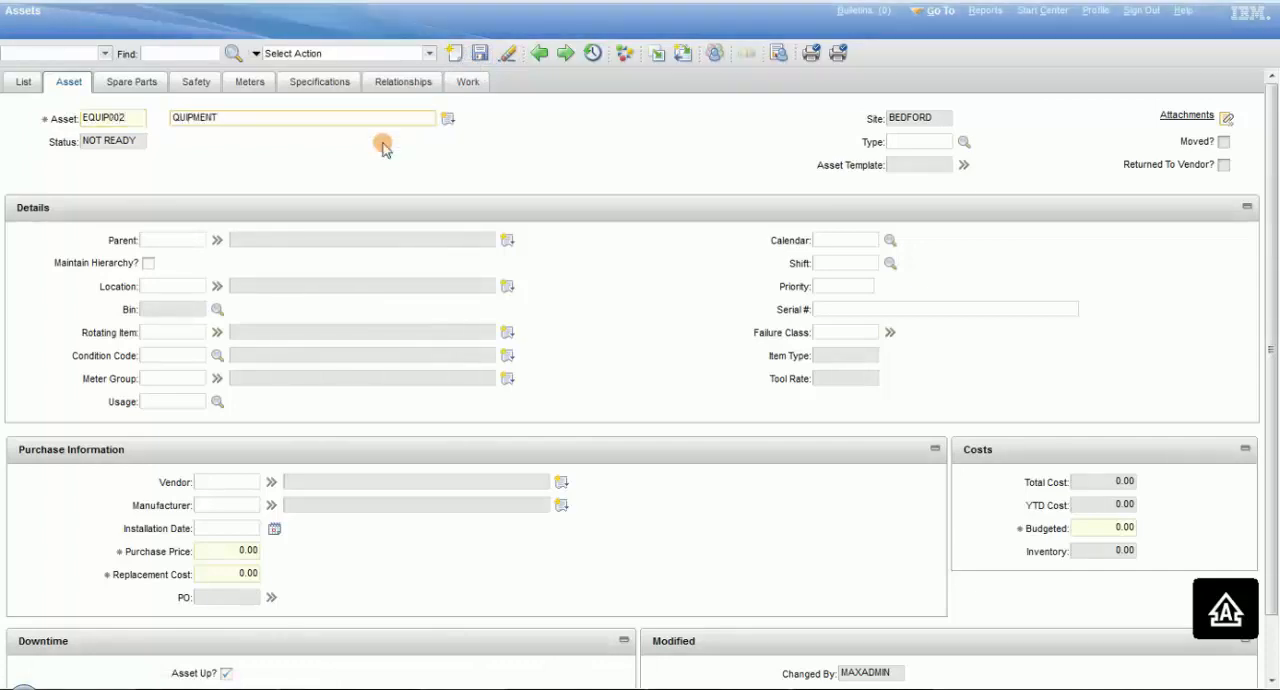
{"action": "left_click", "coordinate": [479, 53]}
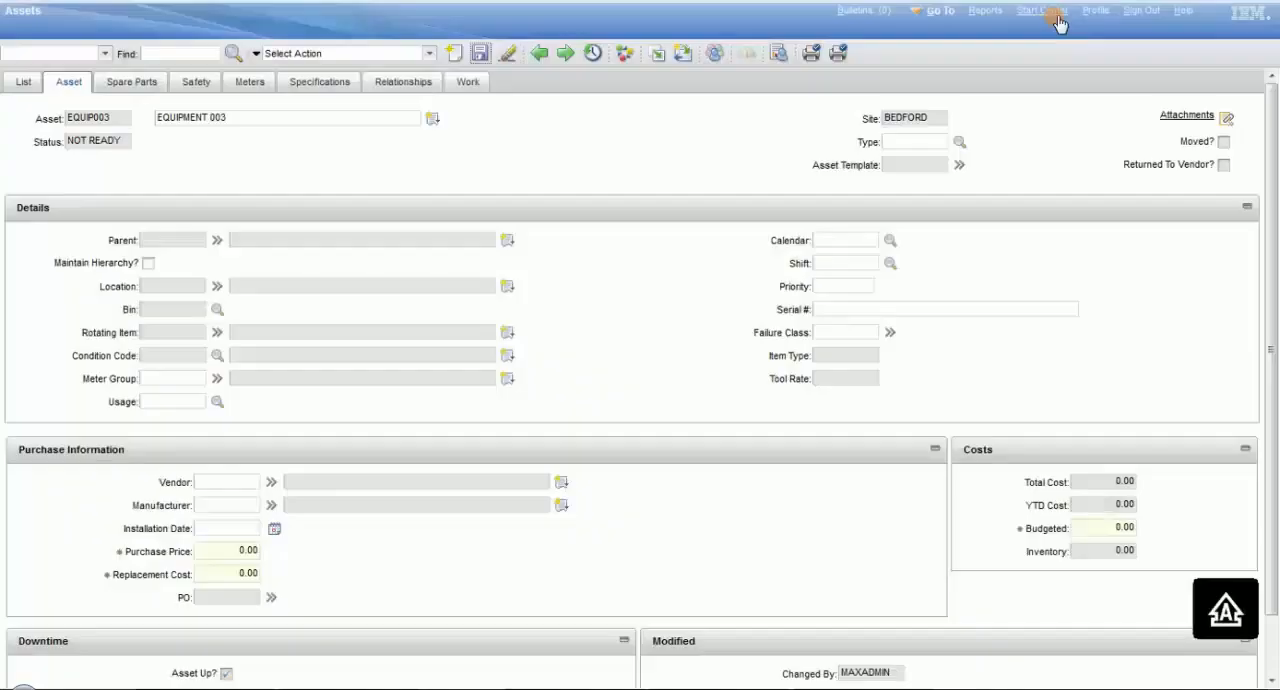
{"action": "left_click", "coordinate": [1040, 11]}
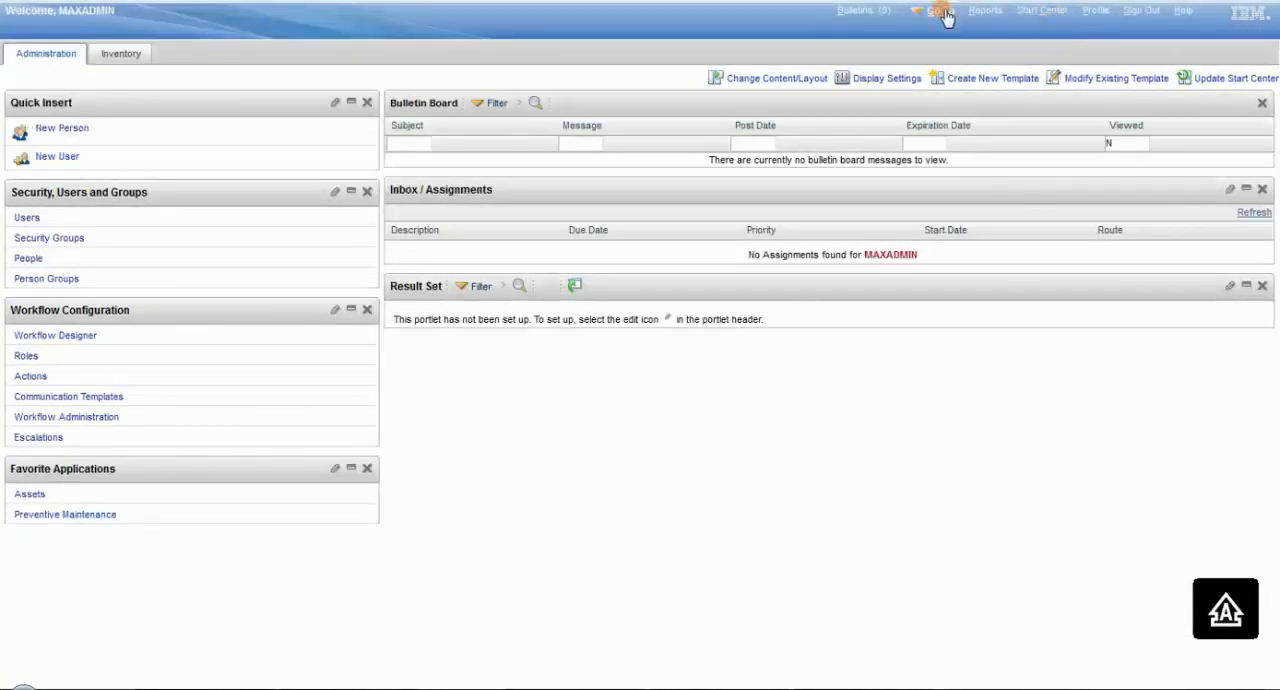
Launch Asset Templates through Go To > Assets
{"action": "left_click", "coordinate": [937, 10]}
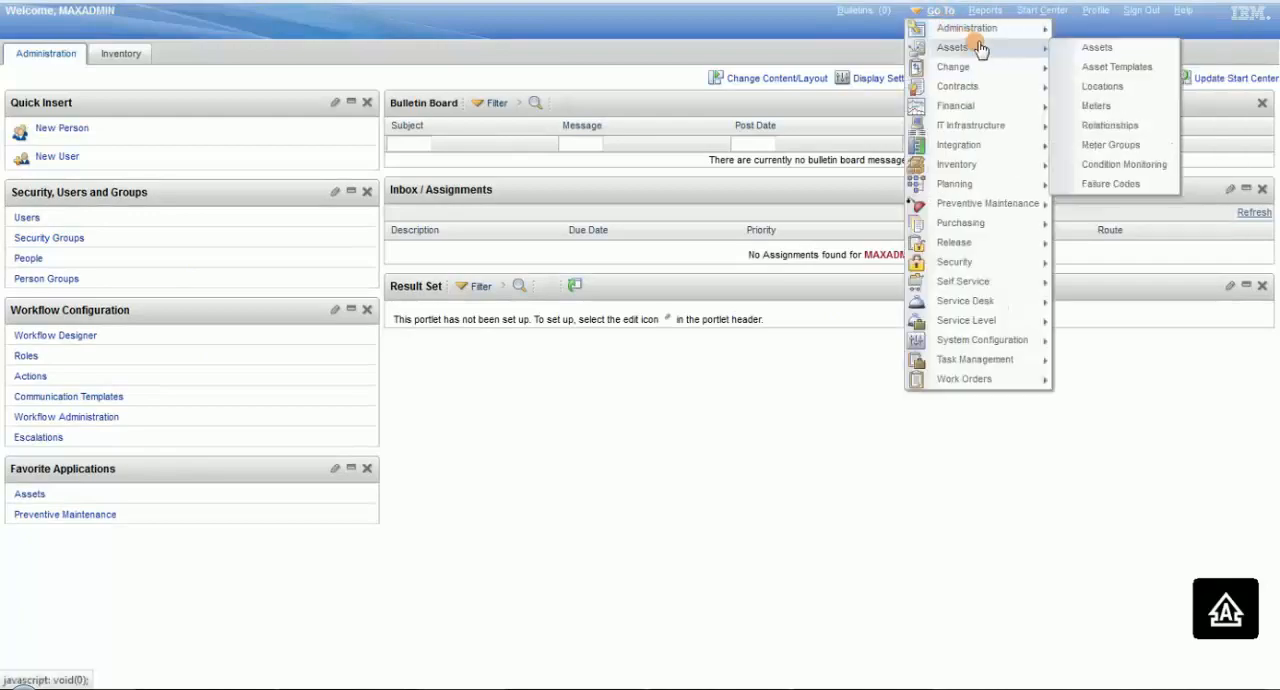
{"action": "mouse_move", "coordinate": [1117, 66]}
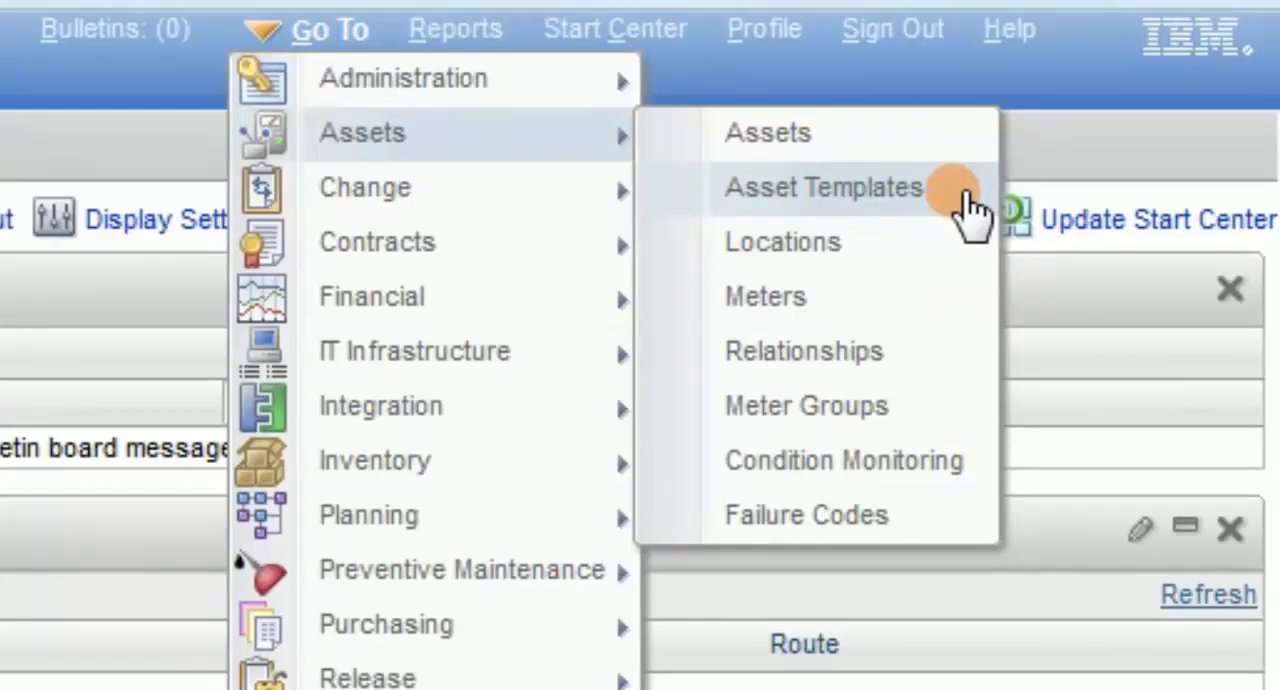
{"action": "left_click", "coordinate": [823, 187]}
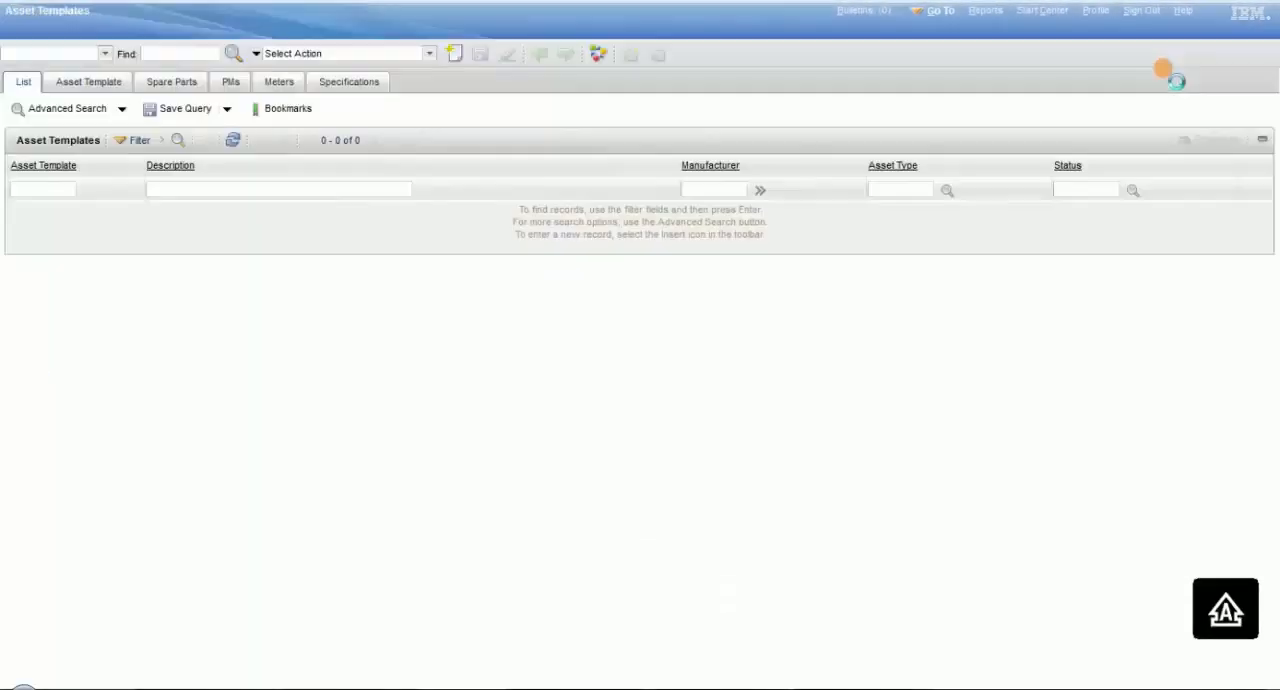
Insert a blank draft asset template record
{"action": "left_click", "coordinate": [42, 189]}
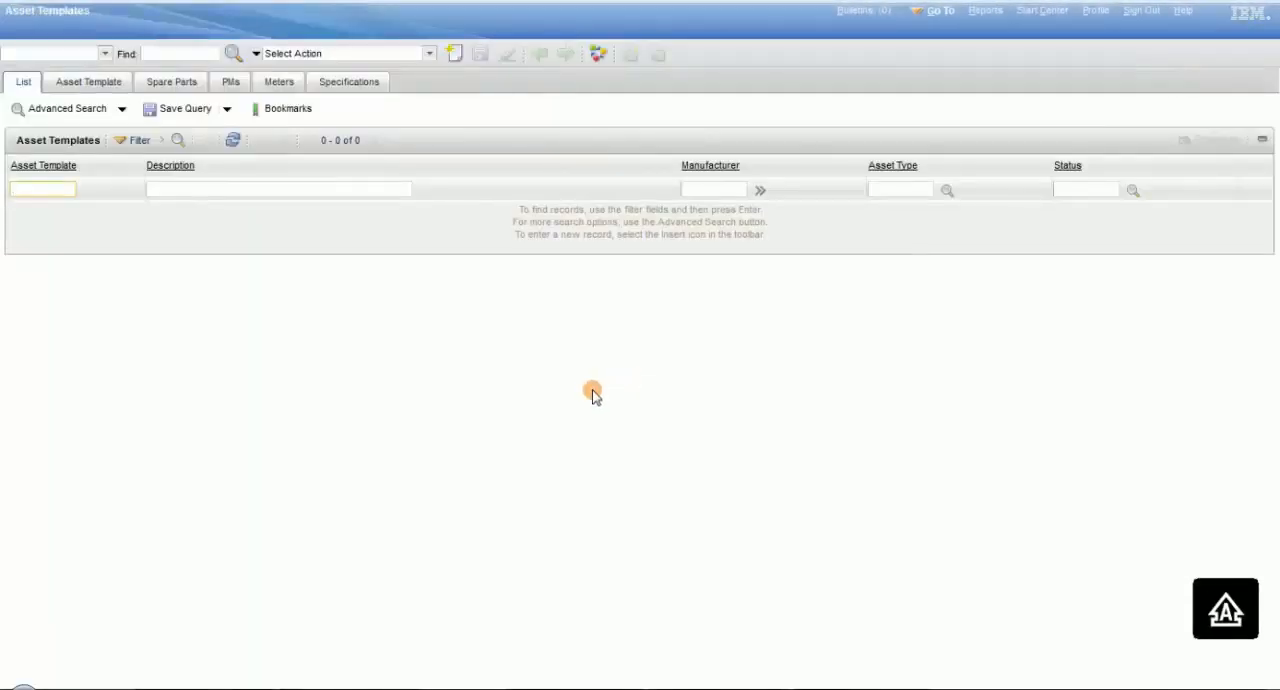
{"action": "left_click", "coordinate": [453, 54]}
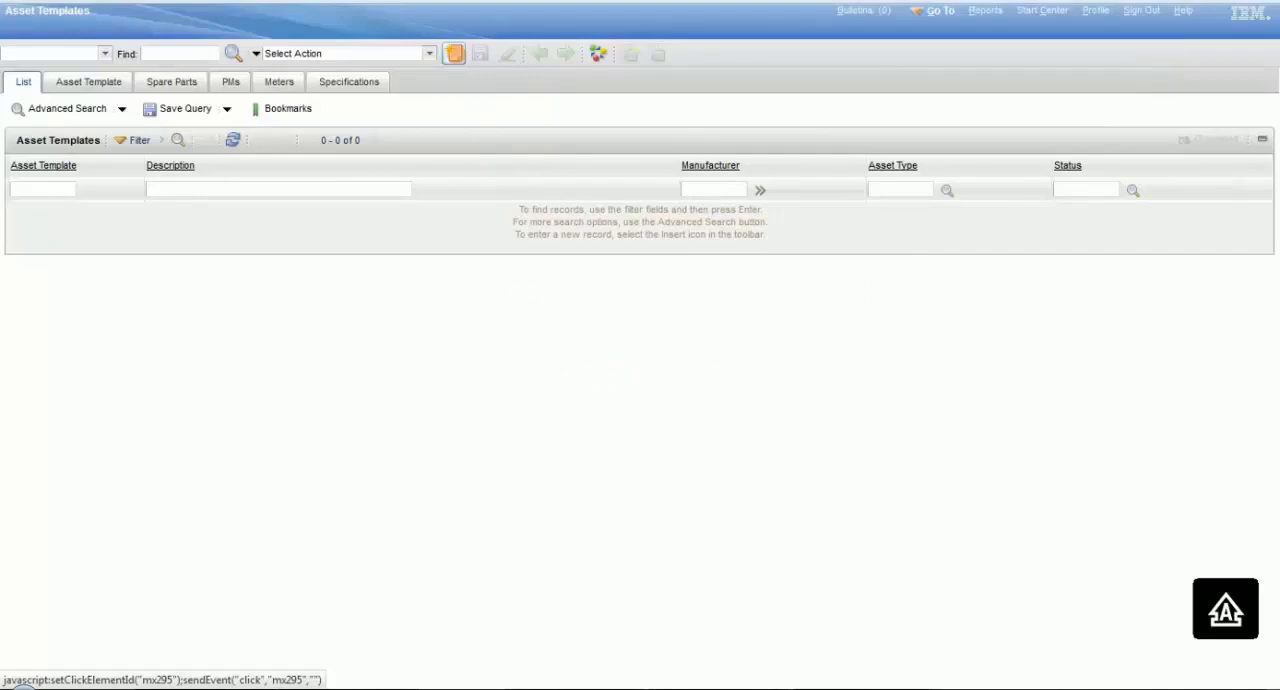
{"action": "left_click", "coordinate": [453, 53]}
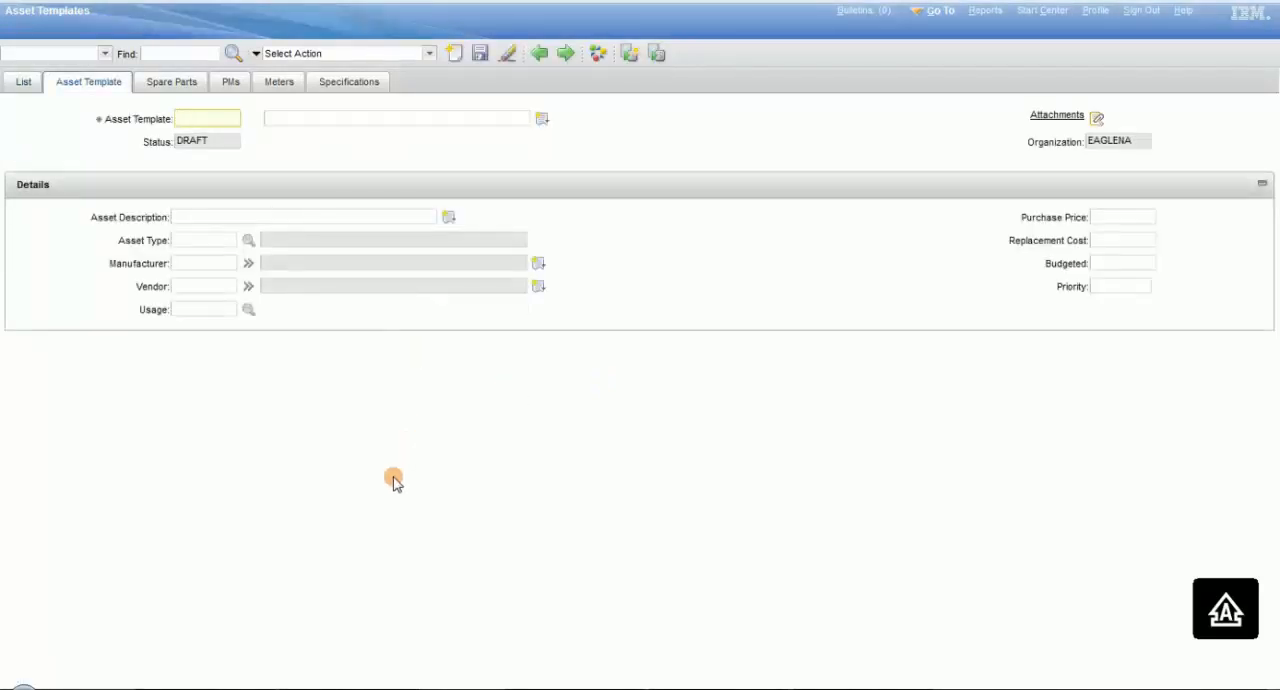
Name the template BOBTEMPLATE with description ASSET TEMPLATE 1
{"action": "type", "text": "BOB"}
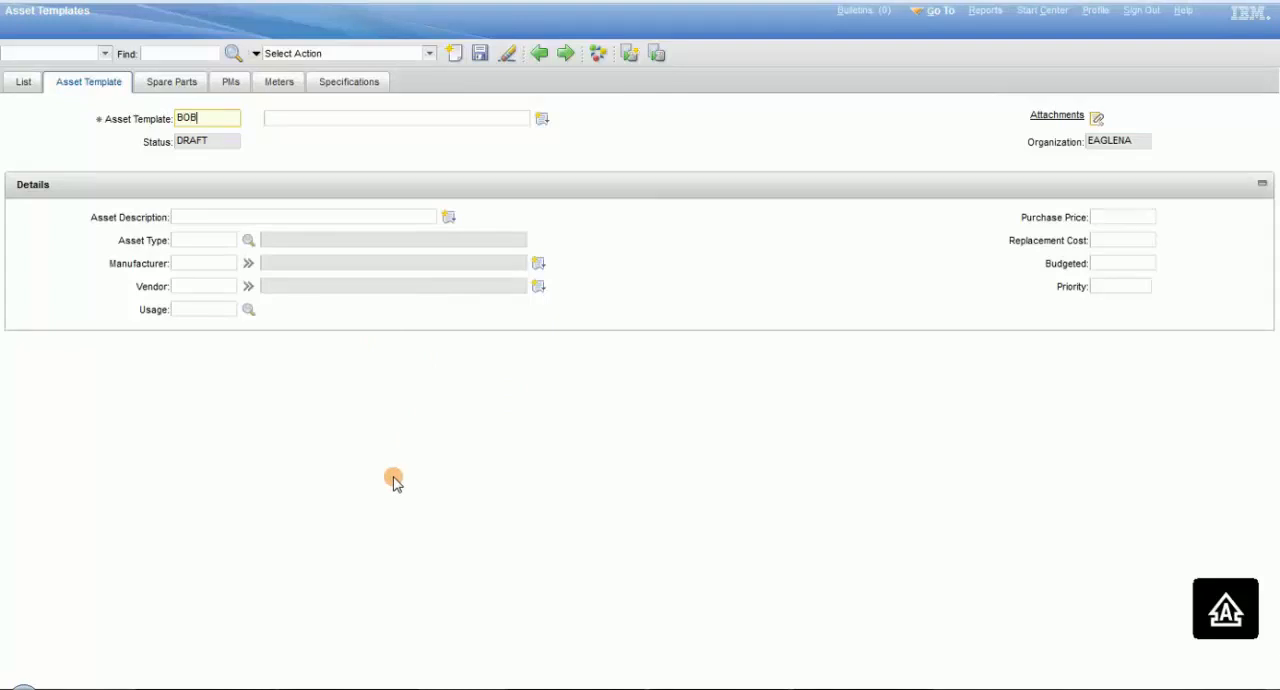
{"action": "type", "text": "TEMPL"}
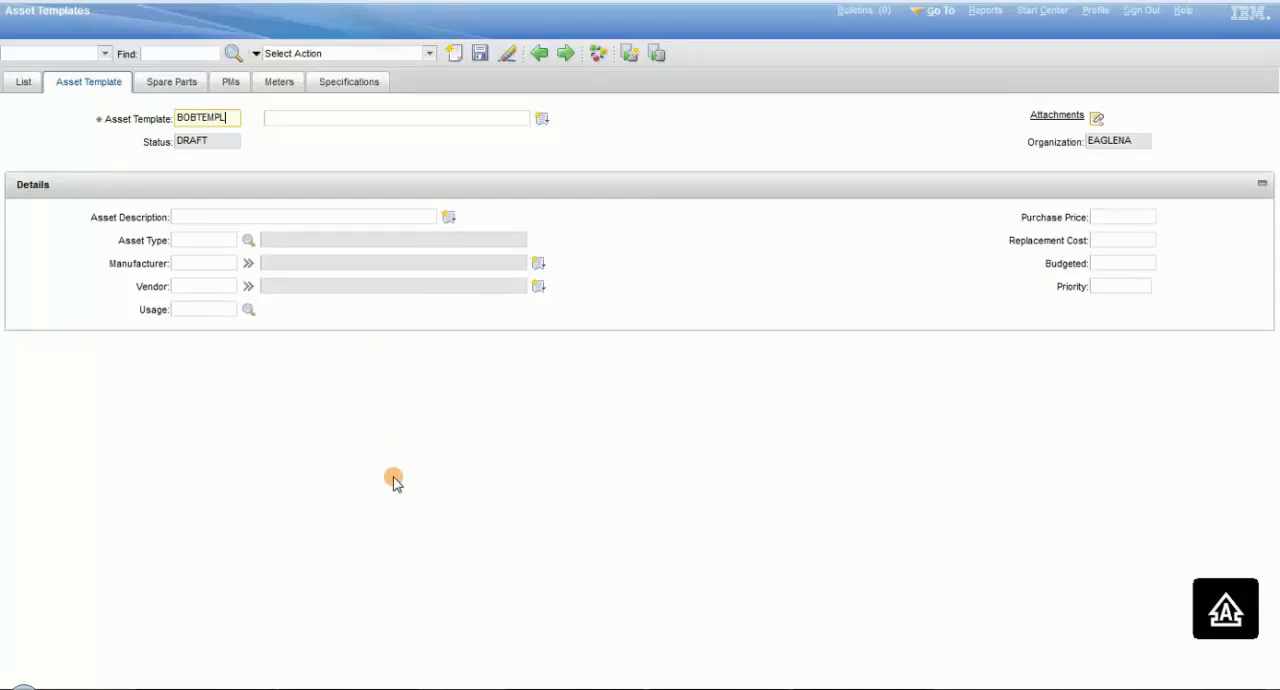
{"action": "type", "text": "OBTEMPLATE"}
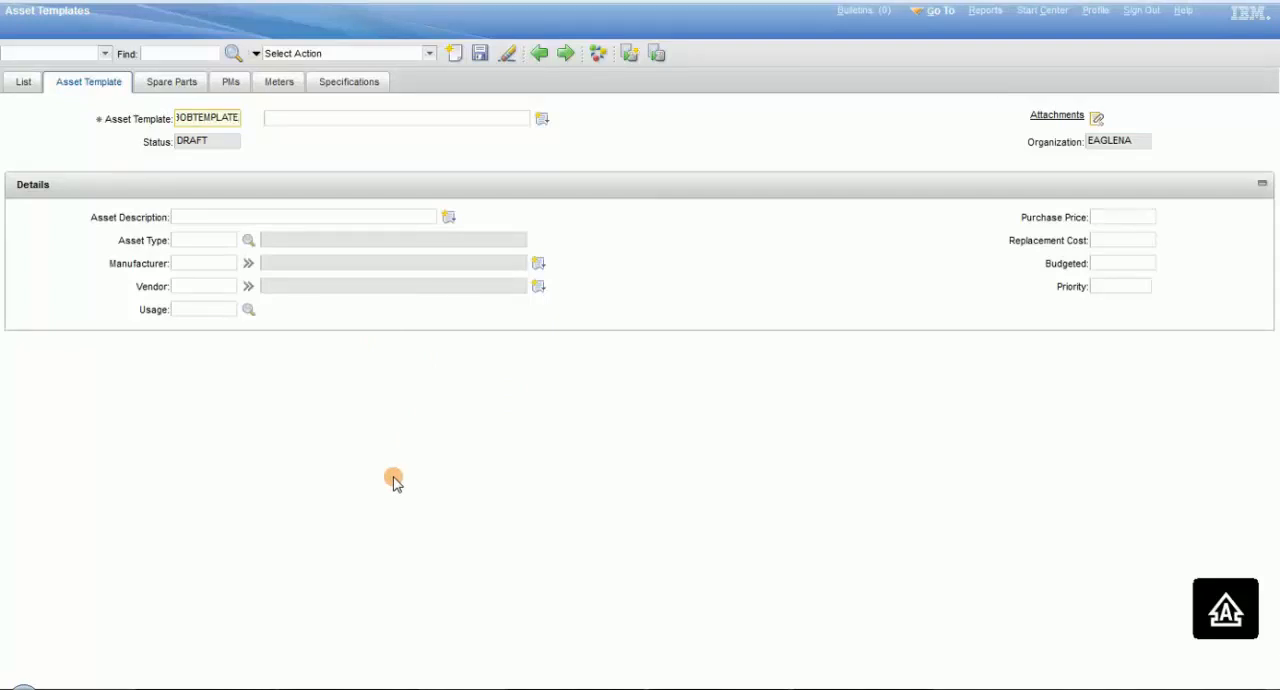
{"action": "type", "text": "BOBTEMPLATE"}
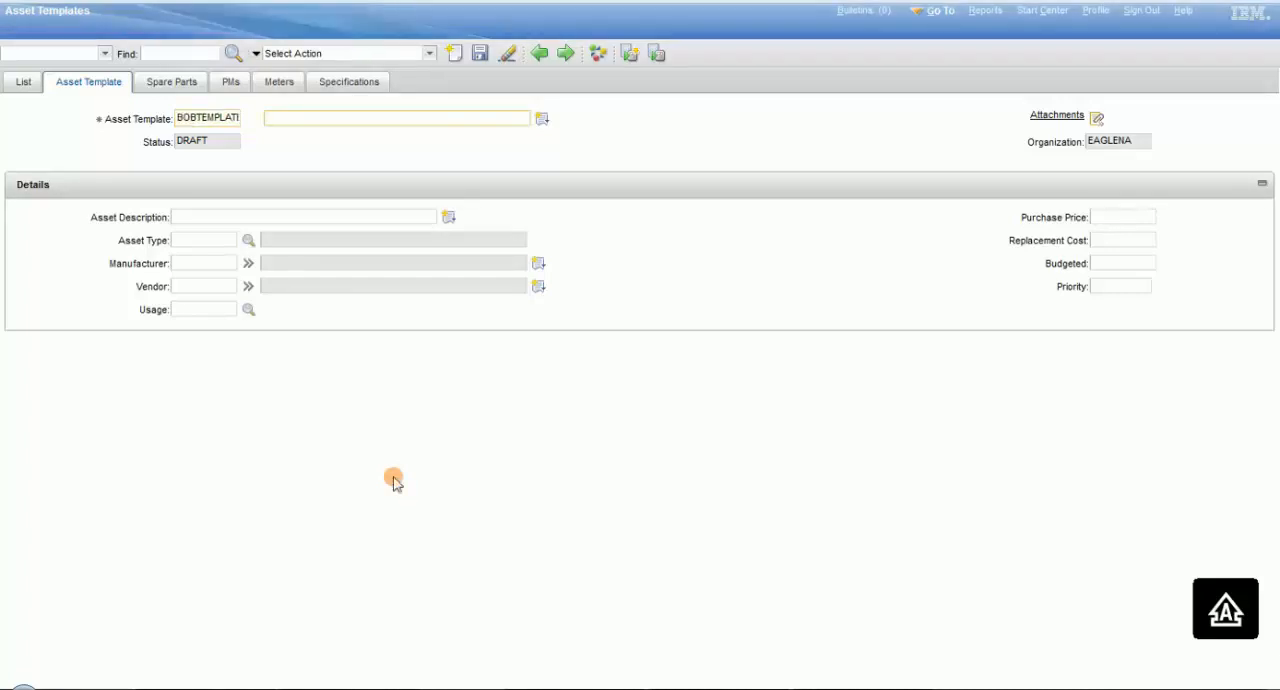
{"action": "type", "text": "ASSET TEMPLATE 1"}
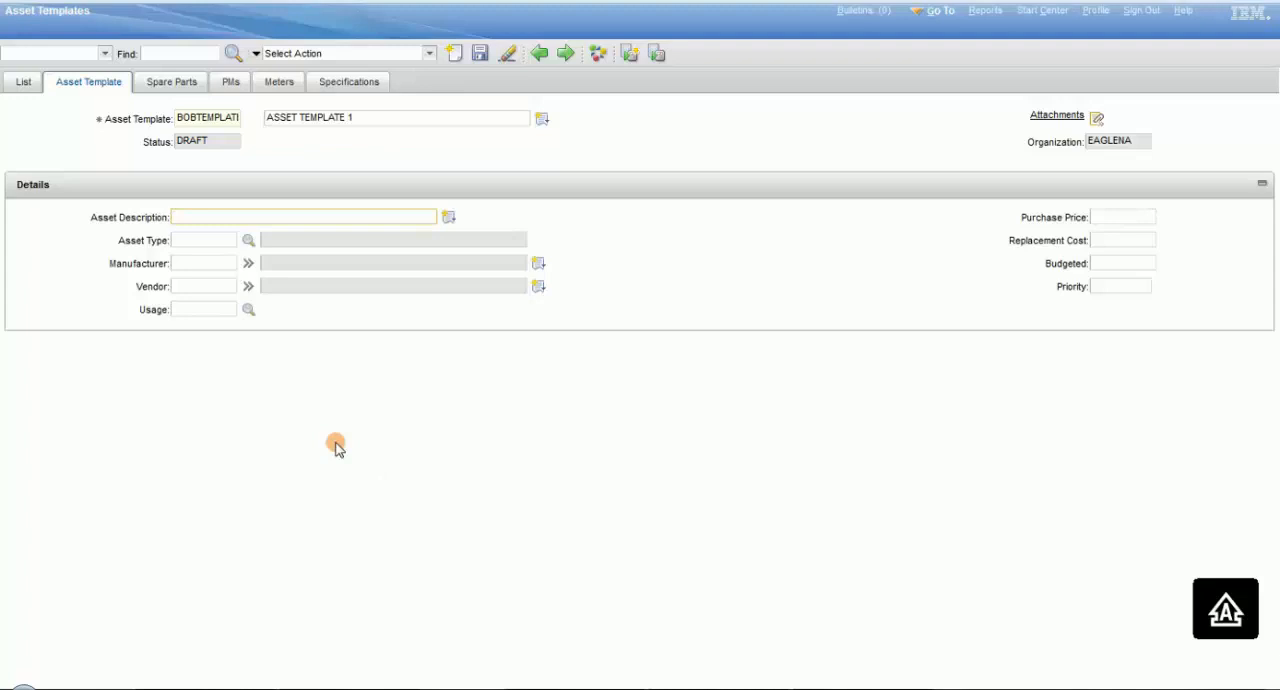
Enter asset description EQUIPMENT BY BOB and begin filling the asset type field
{"action": "type", "text": "EQUIP"}
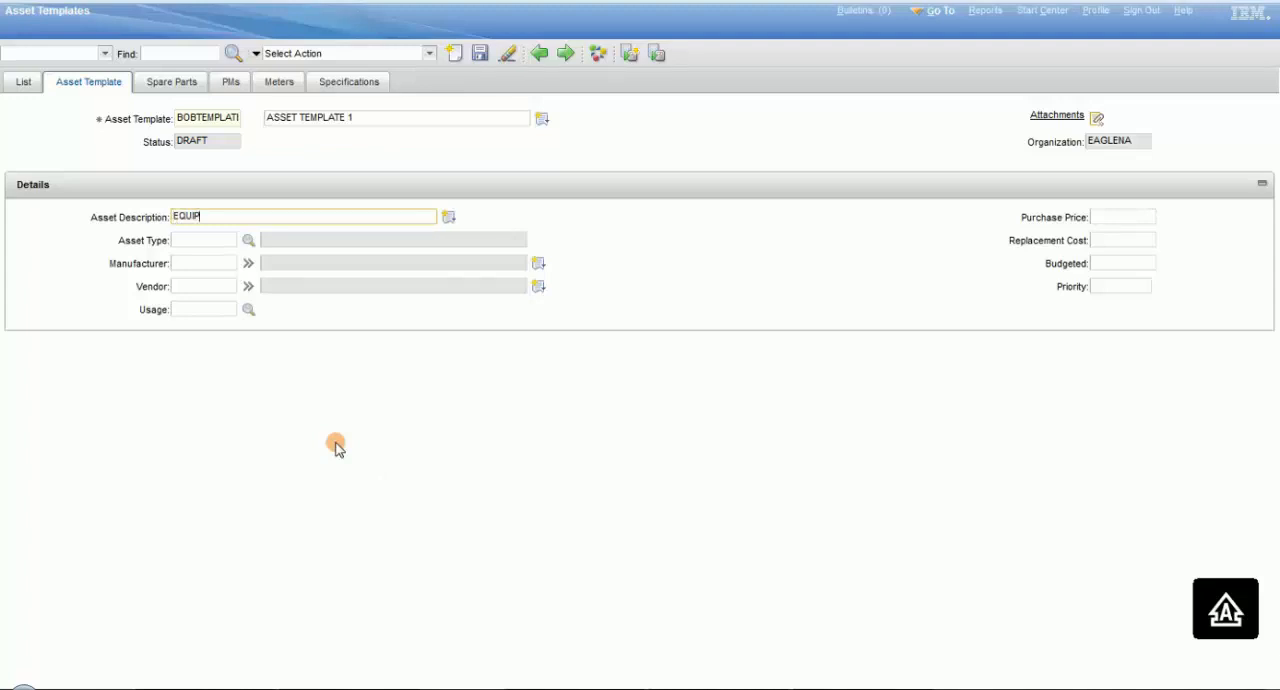
{"action": "type", "text": "MENT BY BIO"}
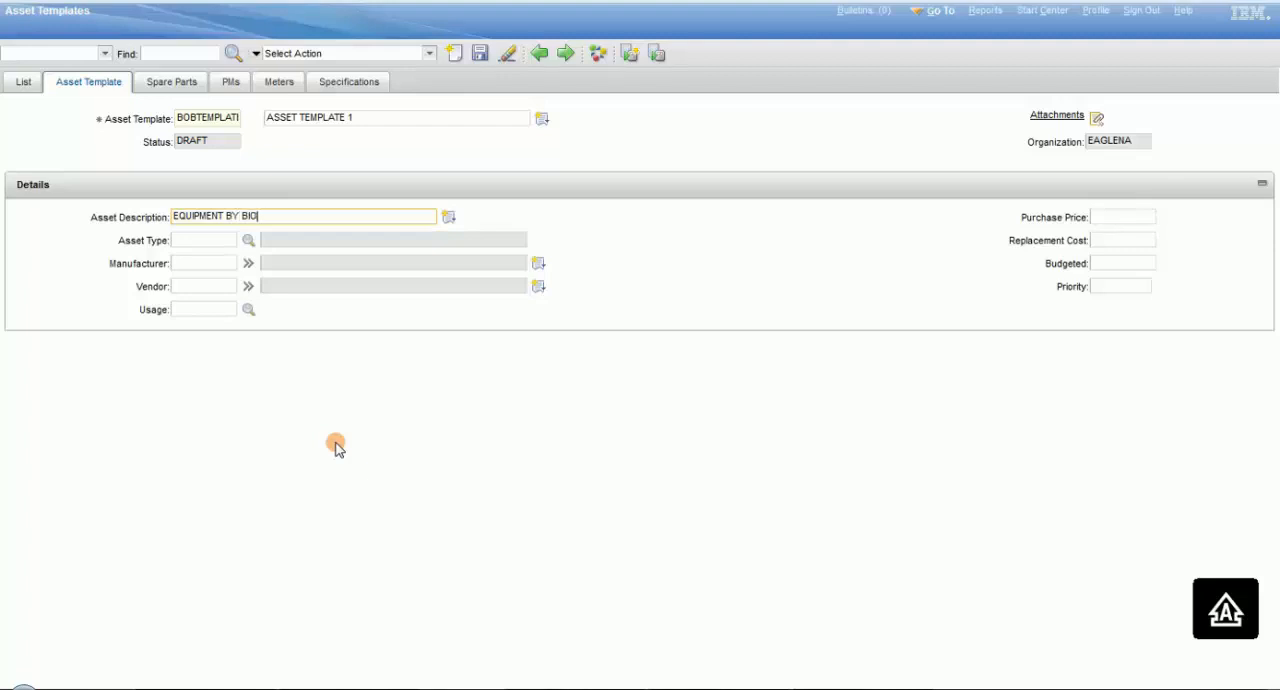
{"action": "key", "text": "Backspace"}
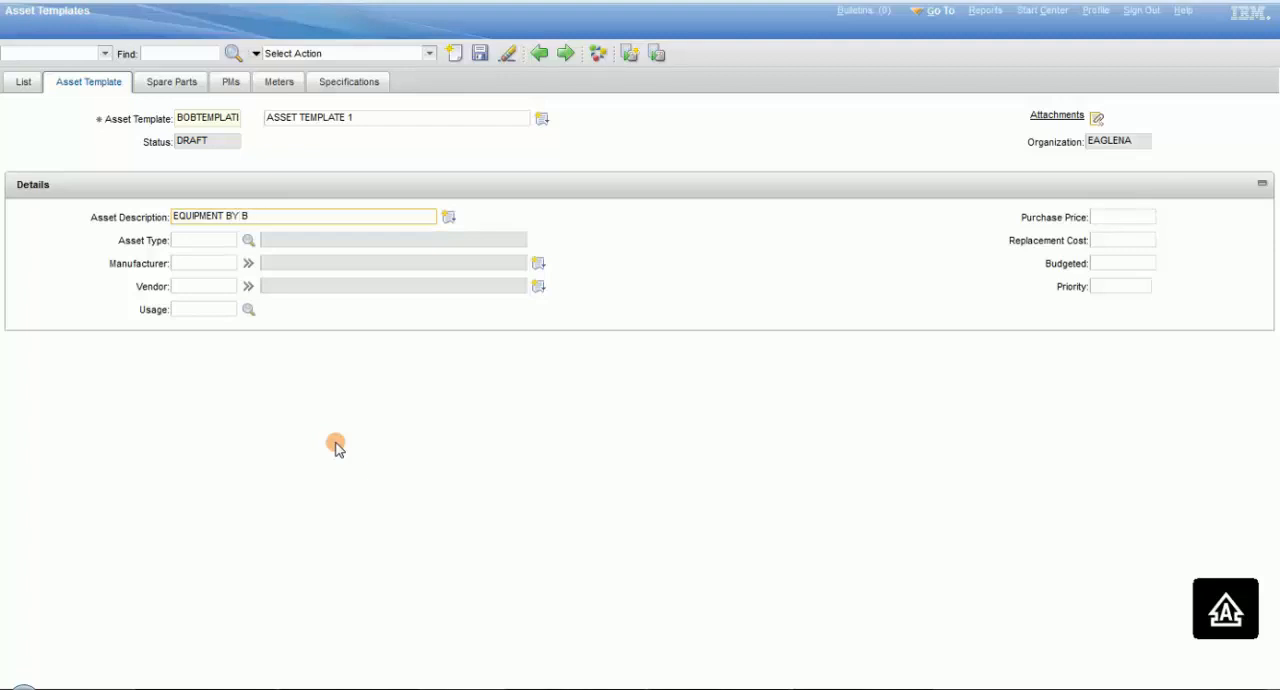
{"action": "type", "text": "OB"}
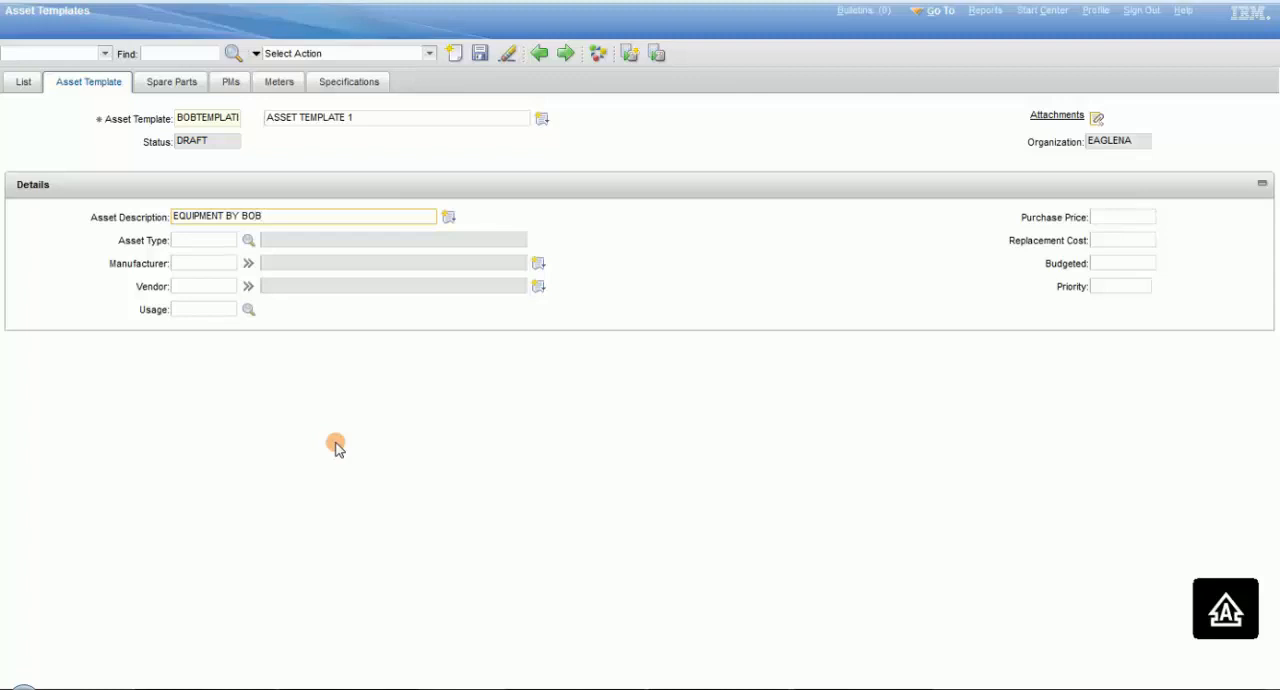
{"action": "left_click", "coordinate": [203, 239]}
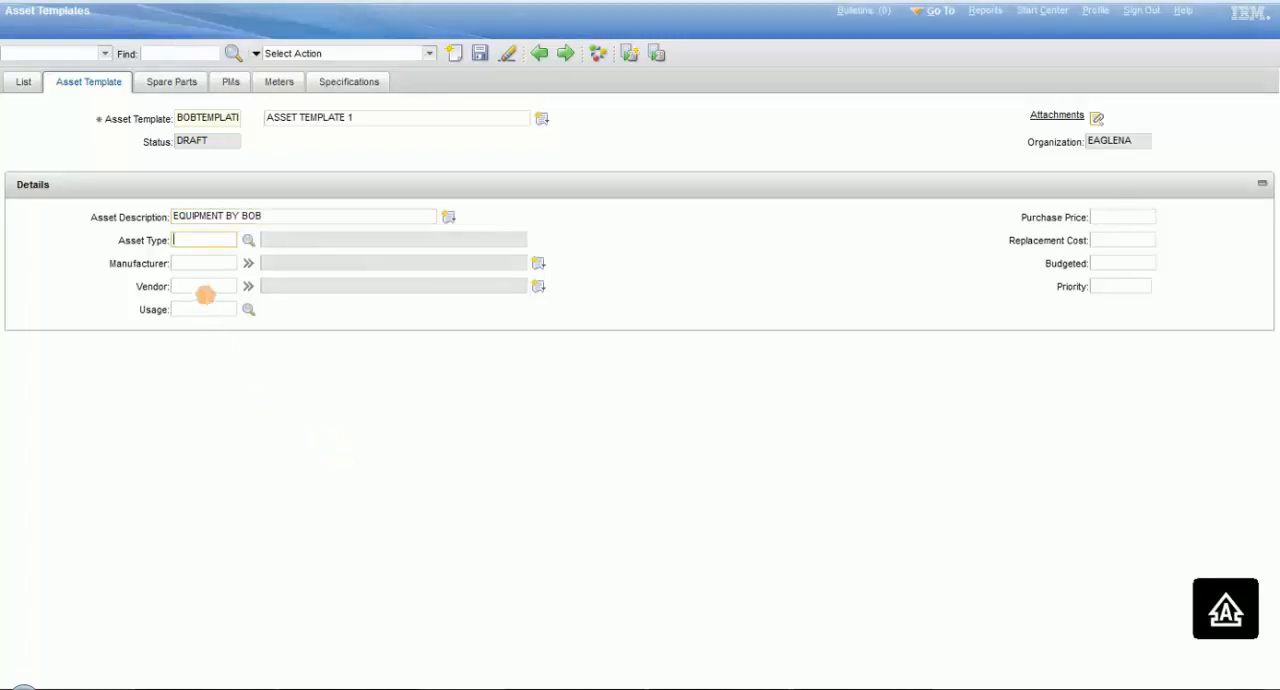
{"action": "type", "text": "BWC"}
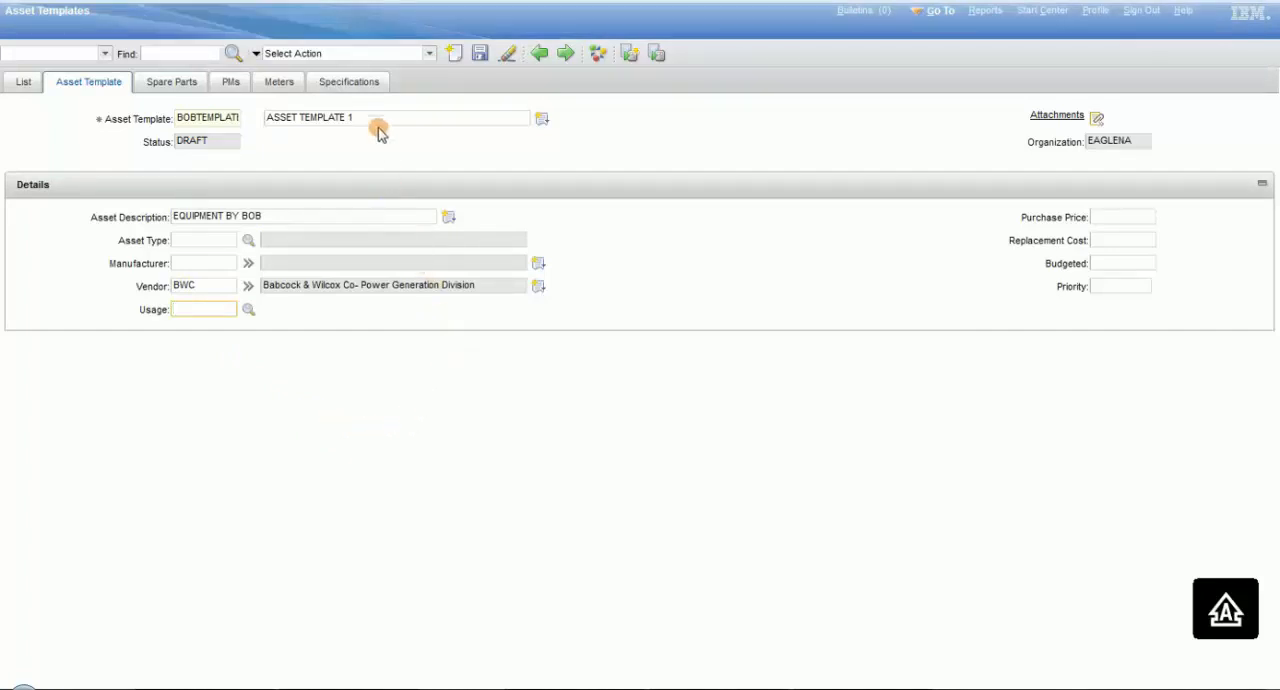
Classify the template as BREAKER and enter attribute values such as TEST VALUE 2
{"action": "left_click", "coordinate": [348, 82]}
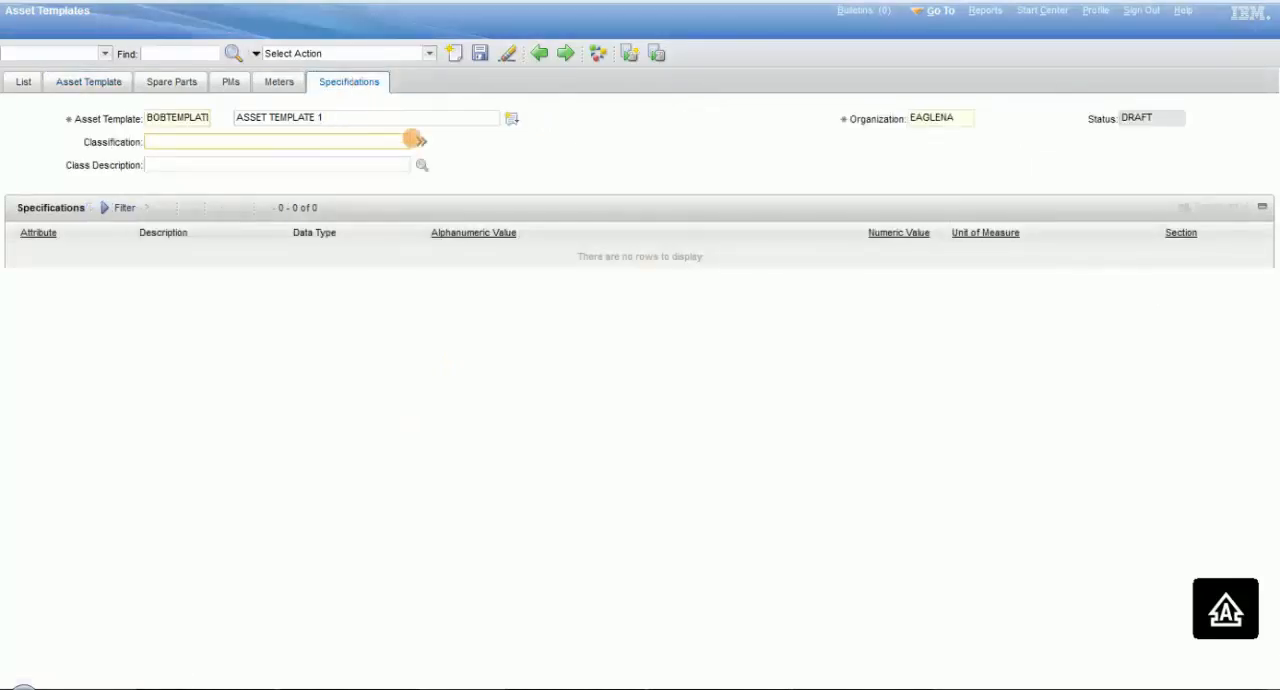
{"action": "left_click", "coordinate": [418, 140]}
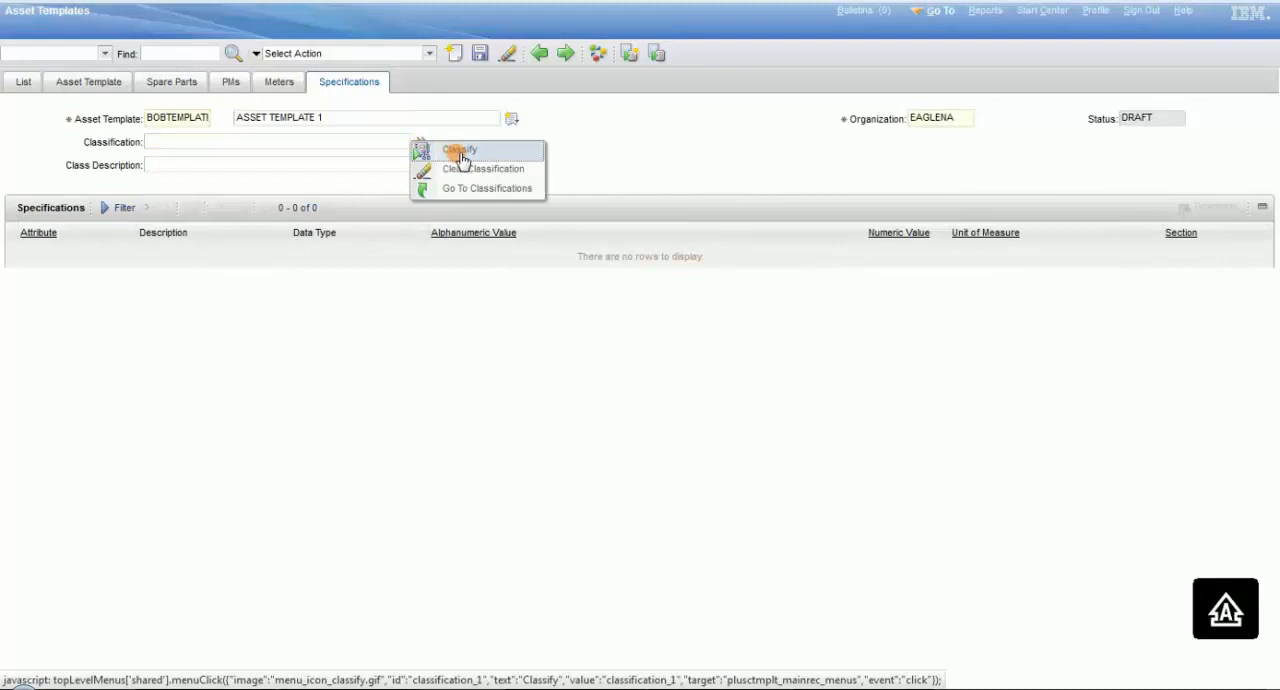
{"action": "left_click", "coordinate": [459, 151]}
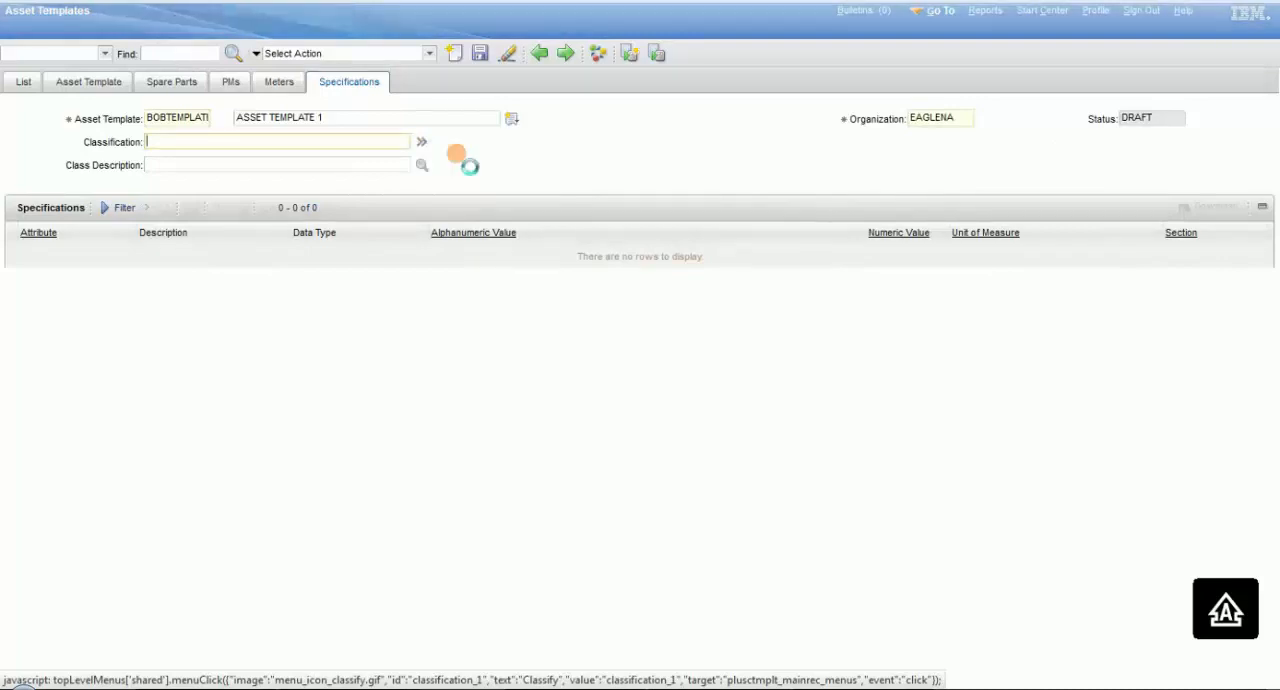
{"action": "left_click", "coordinate": [421, 141]}
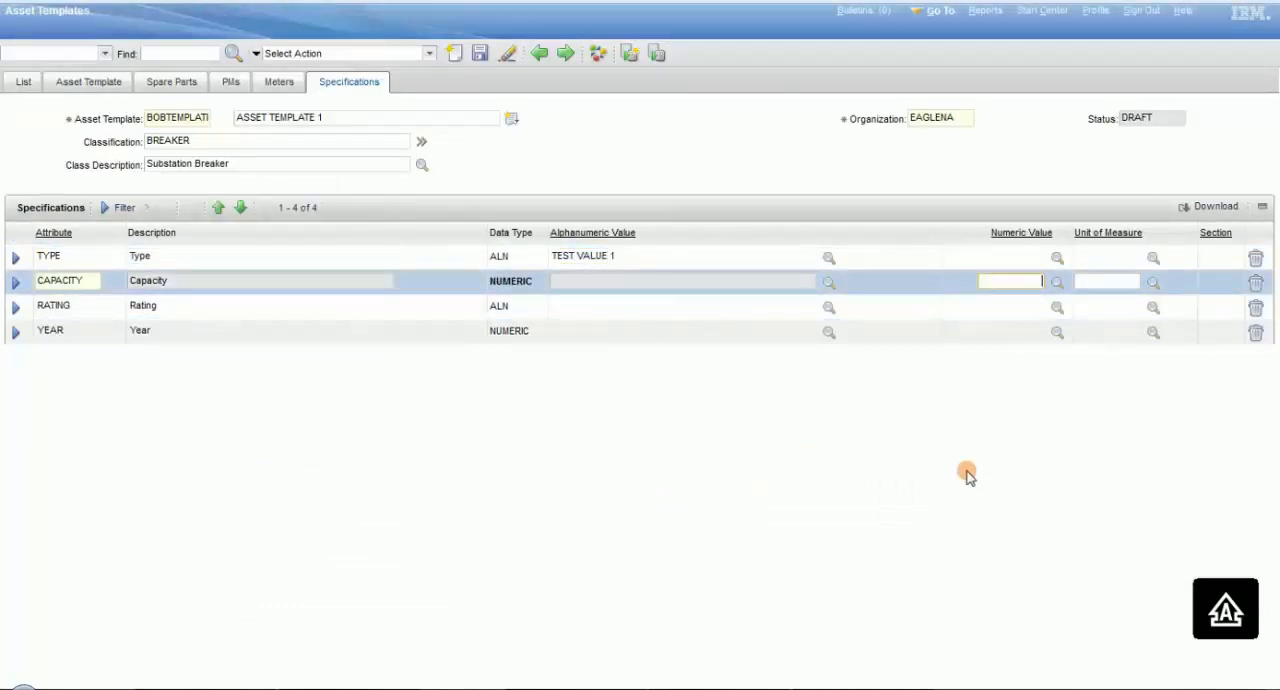
{"action": "type", "text": "TEST VALUE 2"}
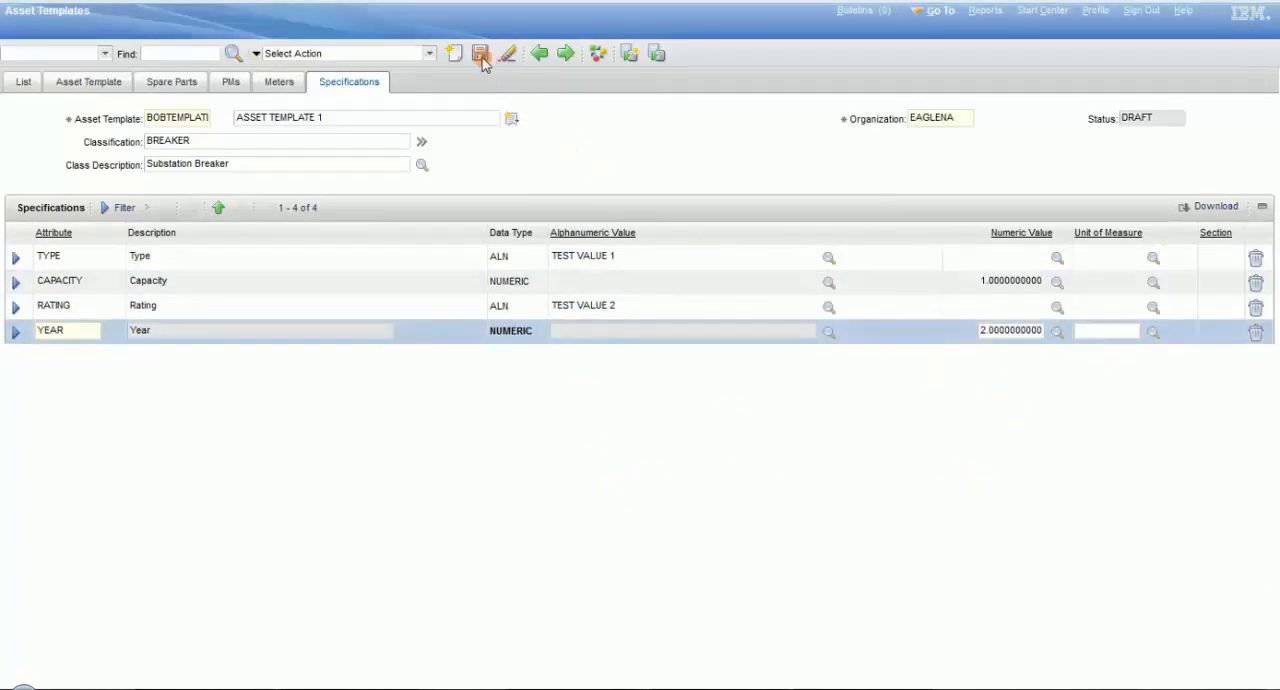
Save BOBTEMPLATE, change its status from Draft to Active, and return to the Asset Template tab
{"action": "left_click", "coordinate": [480, 54]}
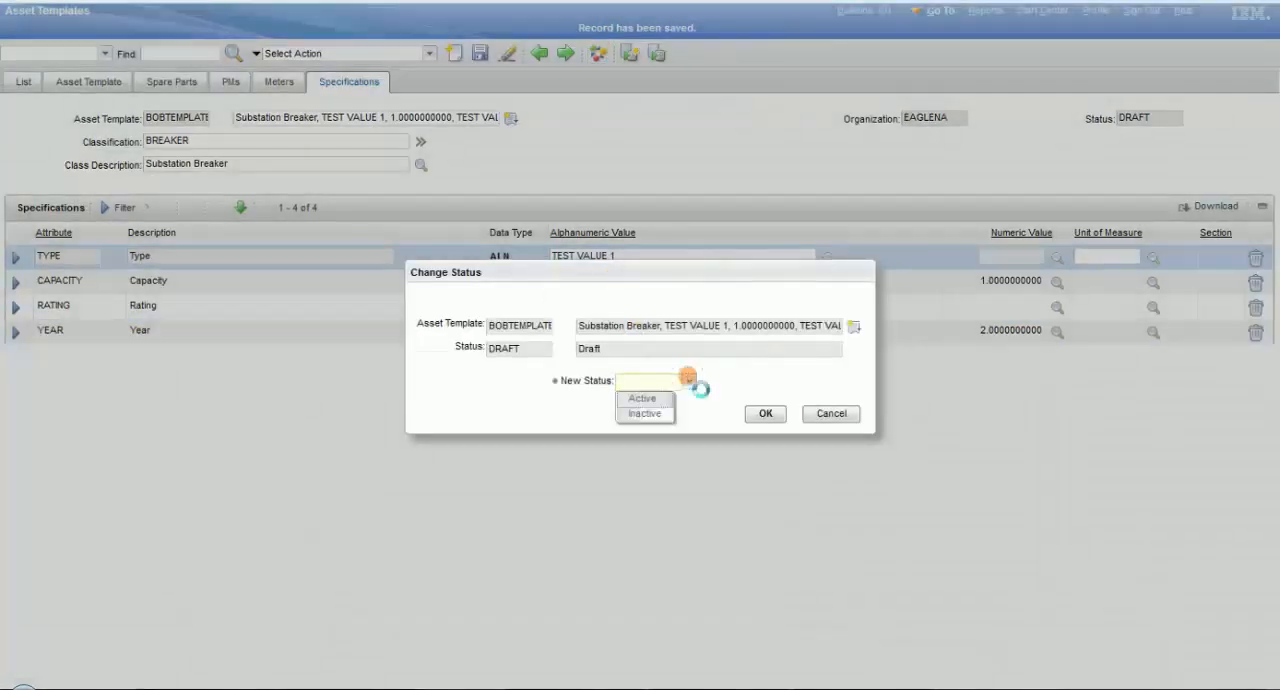
{"action": "left_click", "coordinate": [641, 398]}
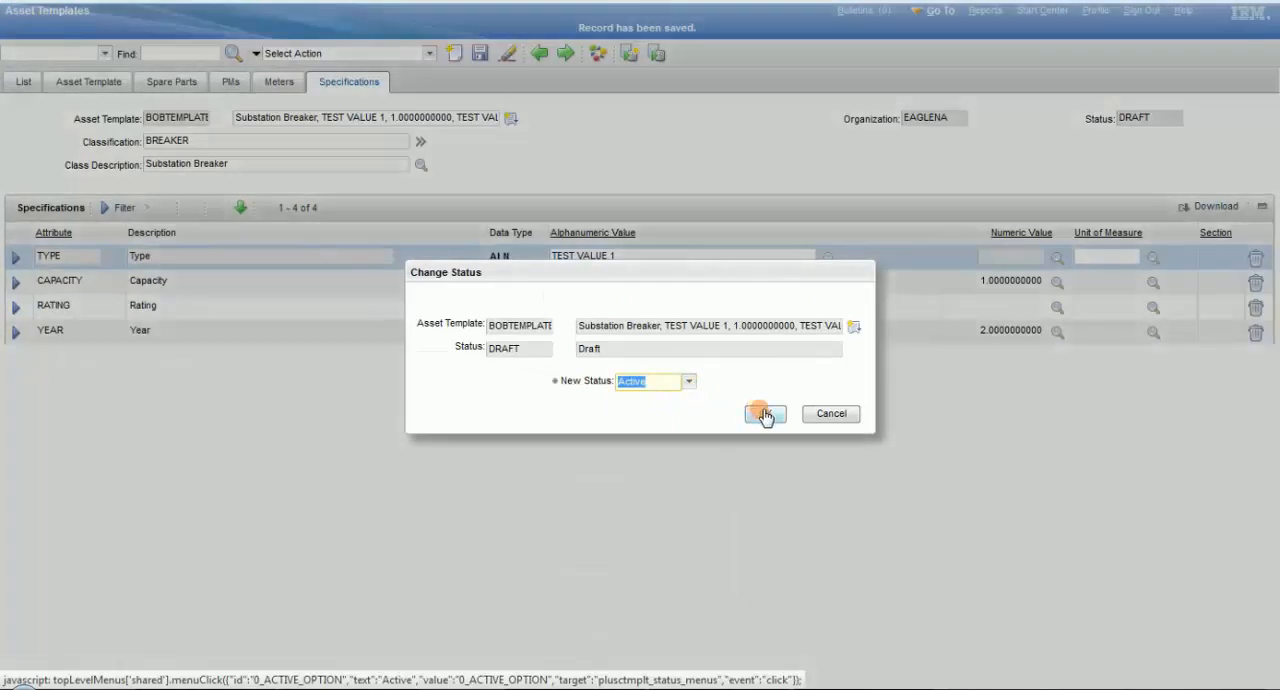
{"action": "left_click", "coordinate": [762, 413]}
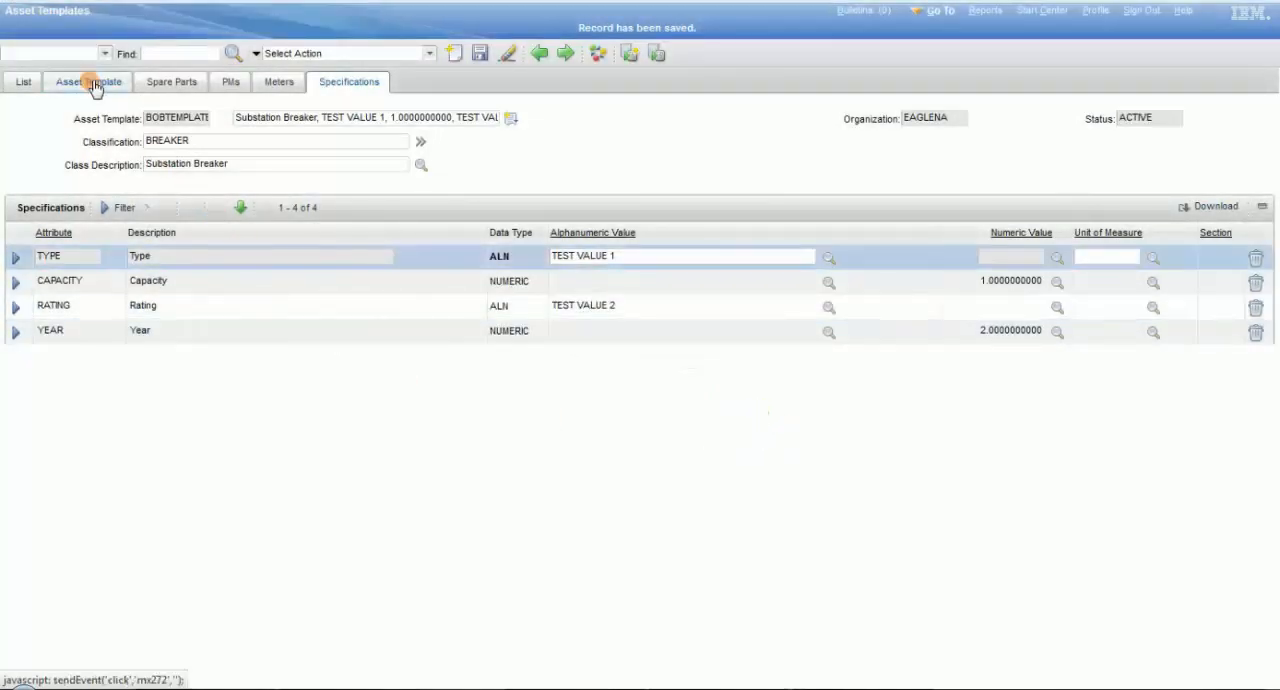
{"action": "left_click", "coordinate": [88, 81]}
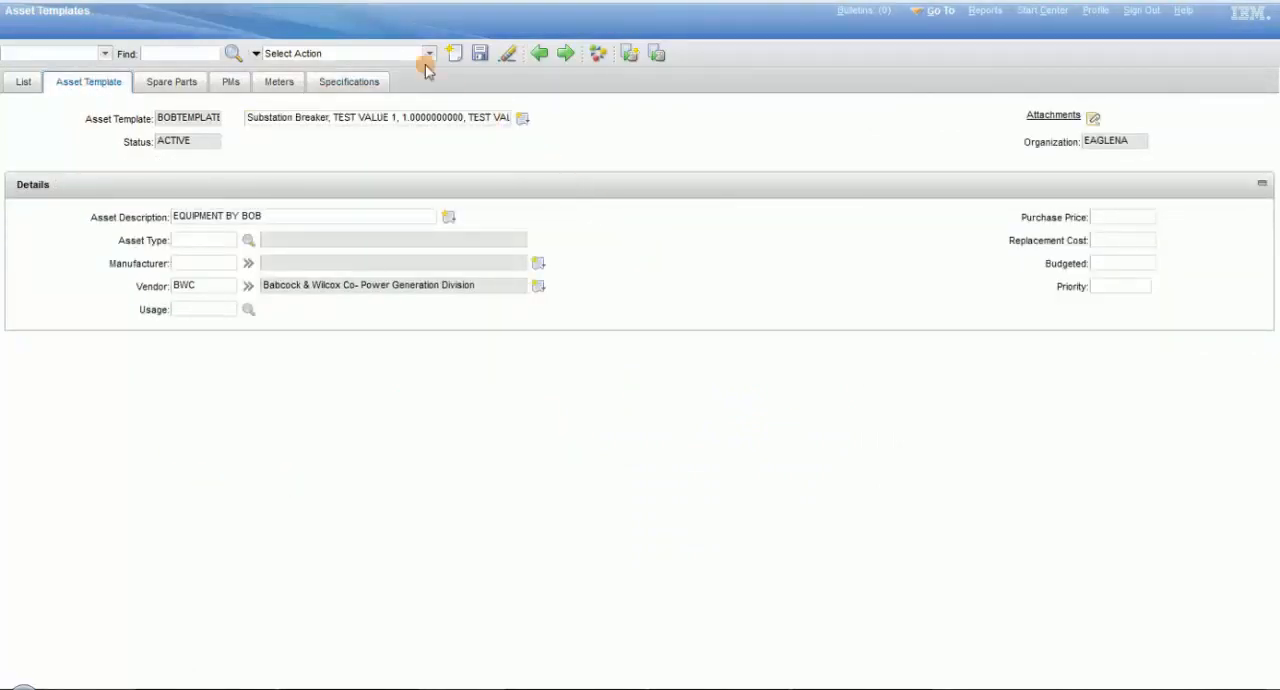
Start Generate New Assets from the template for site BEDFORD
{"action": "left_click", "coordinate": [429, 53]}
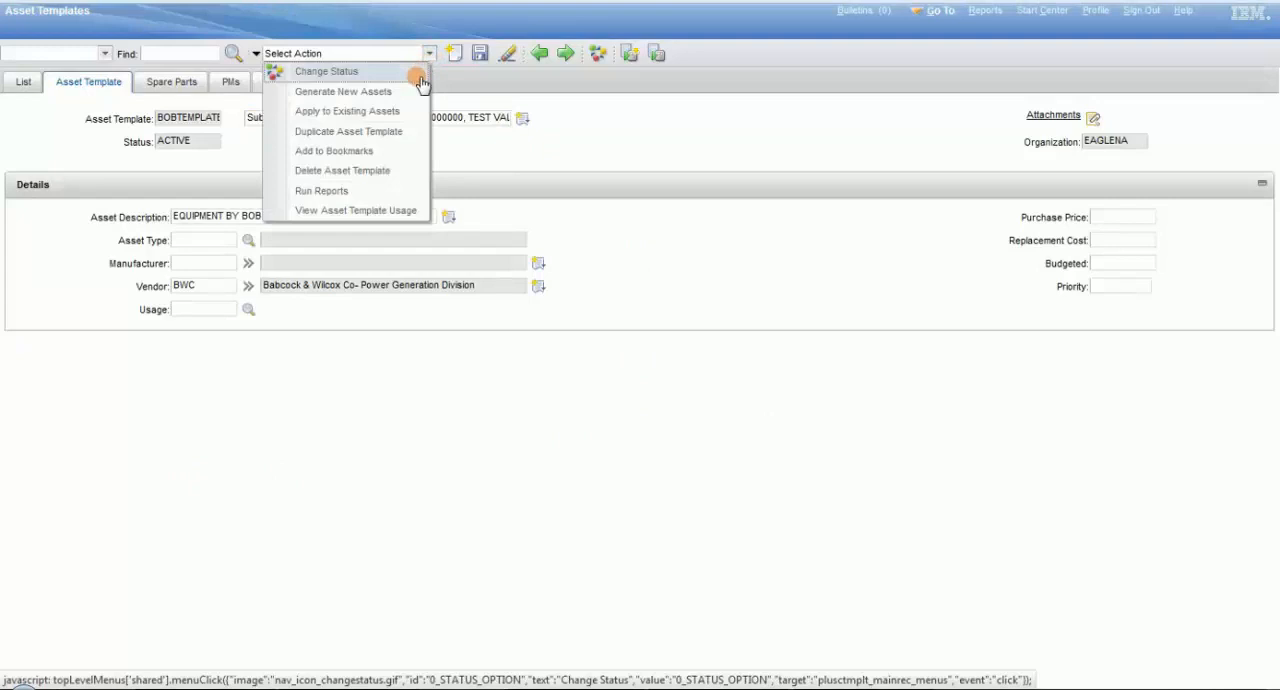
{"action": "left_click", "coordinate": [343, 91]}
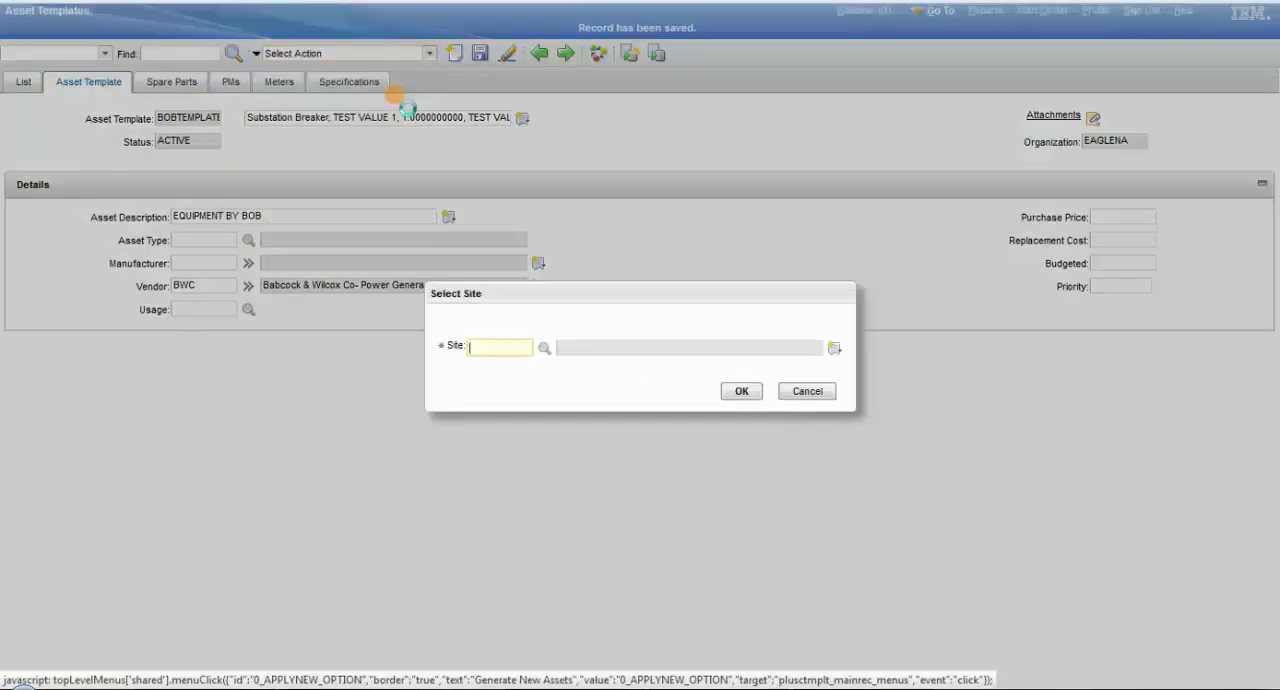
{"action": "type", "text": "bed"}
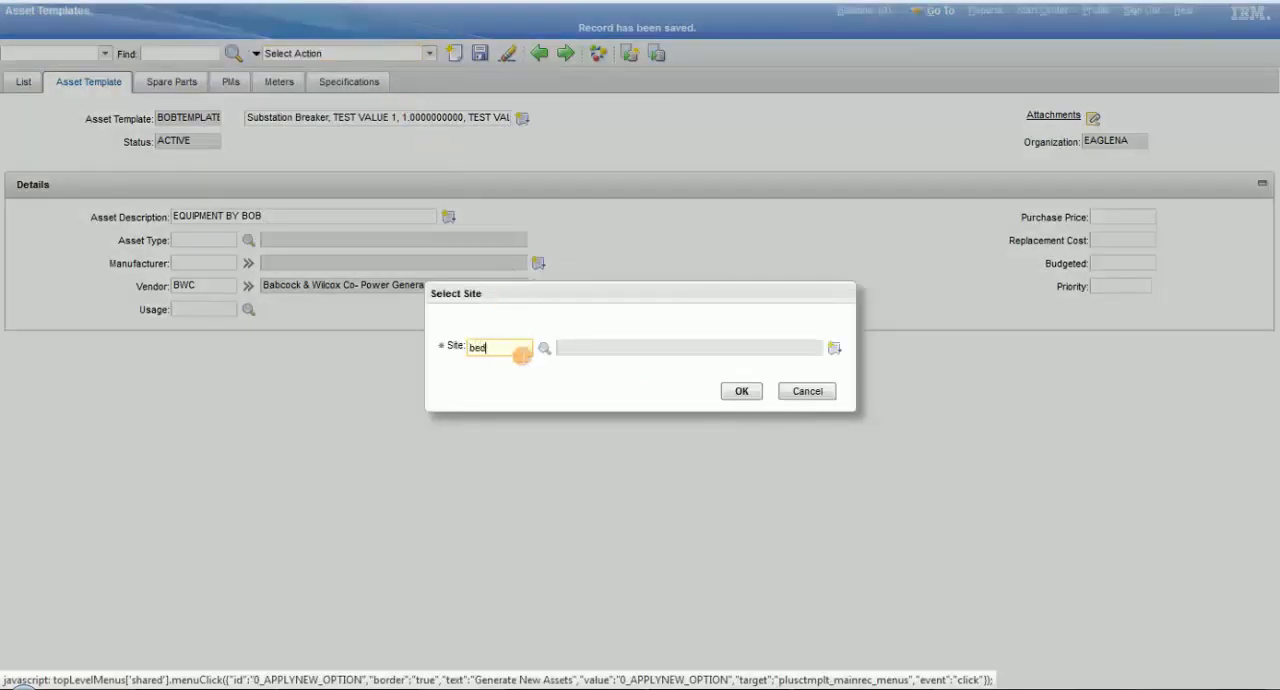
{"action": "left_click", "coordinate": [741, 390]}
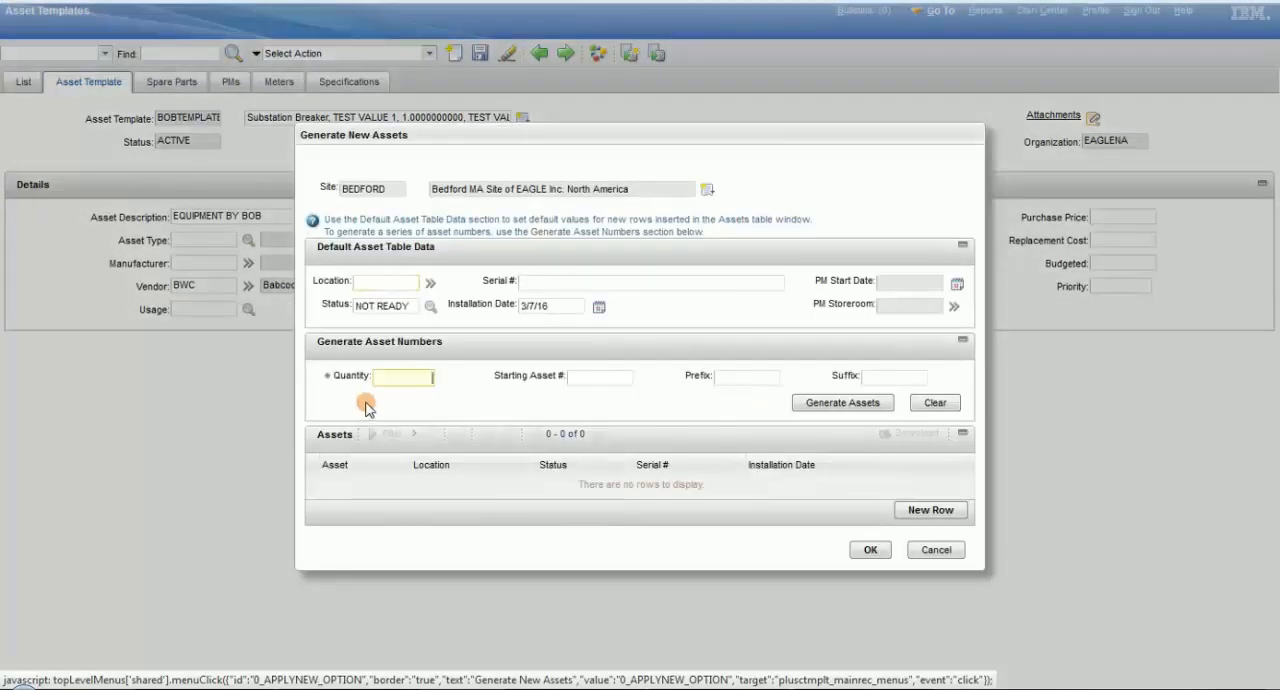
Set quantity 50, starting asset number 01 and prefix BOB
{"action": "type", "text": "50"}
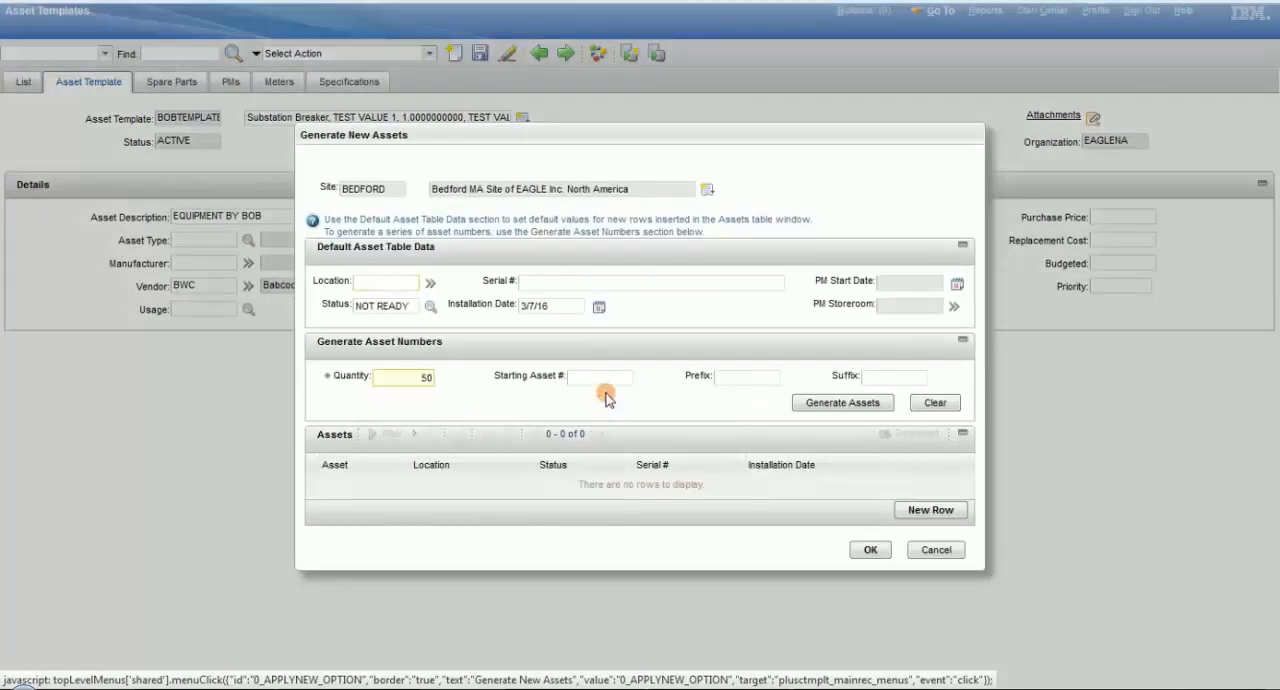
{"action": "left_click", "coordinate": [600, 376]}
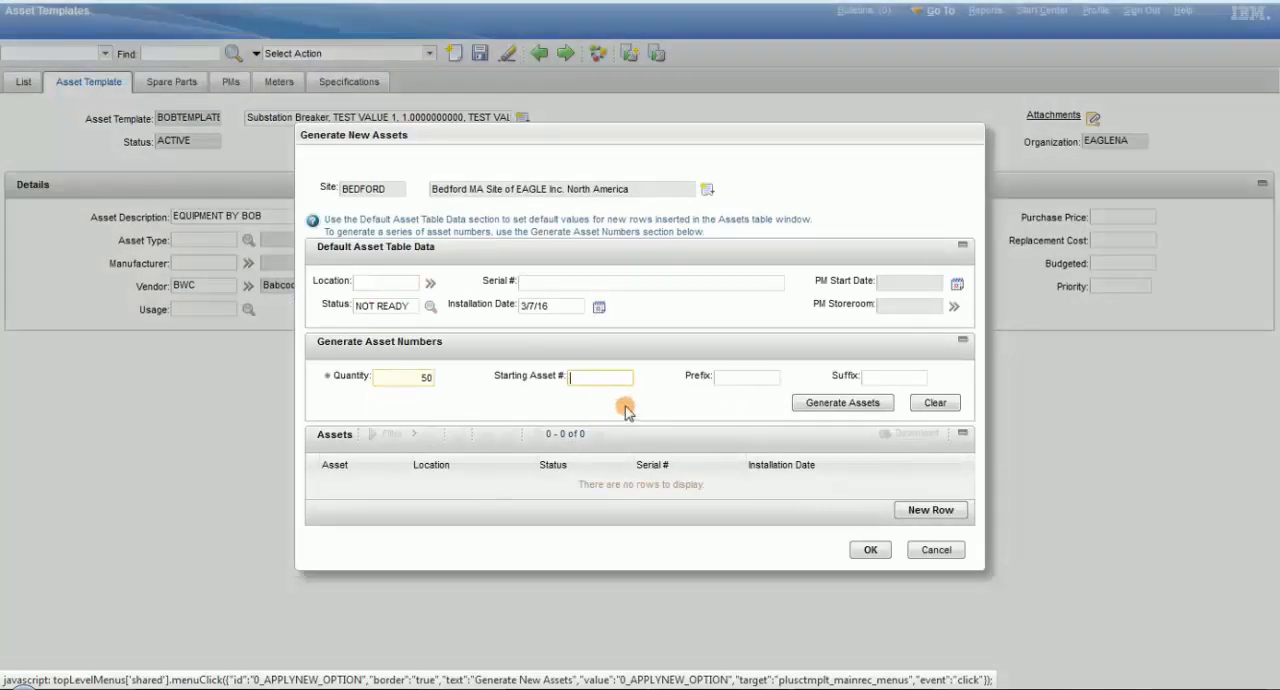
{"action": "type", "text": "01"}
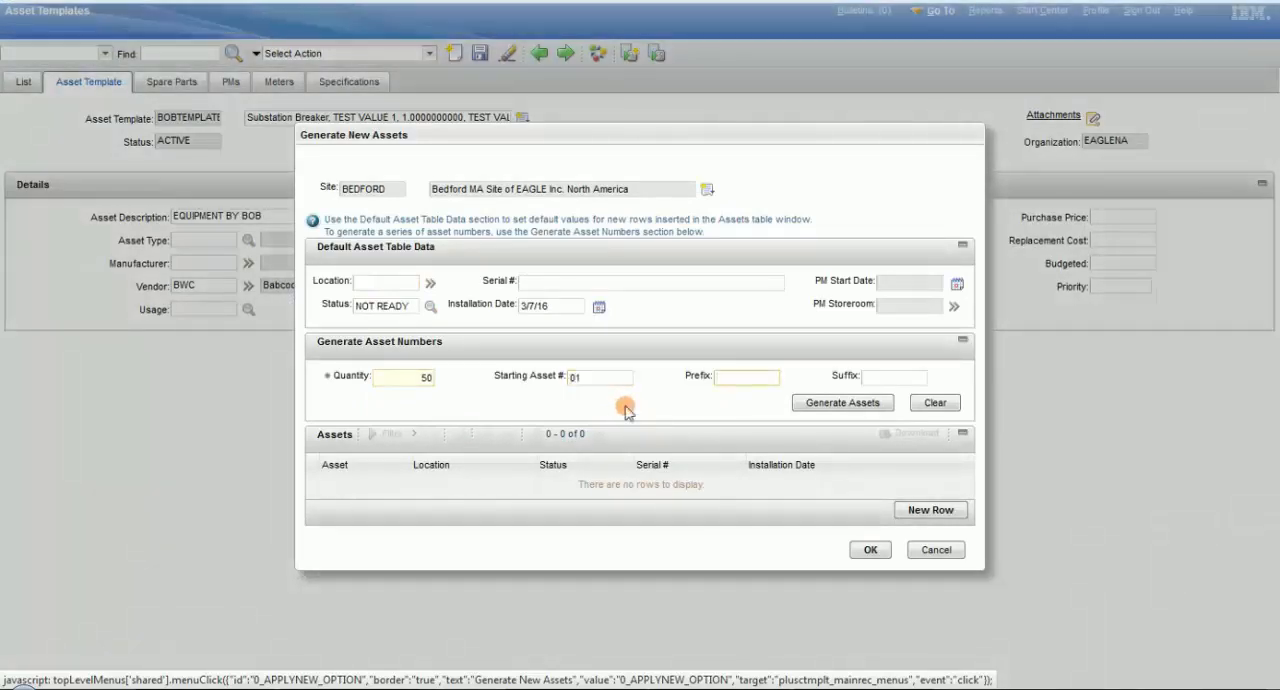
{"action": "type", "text": "BOB"}
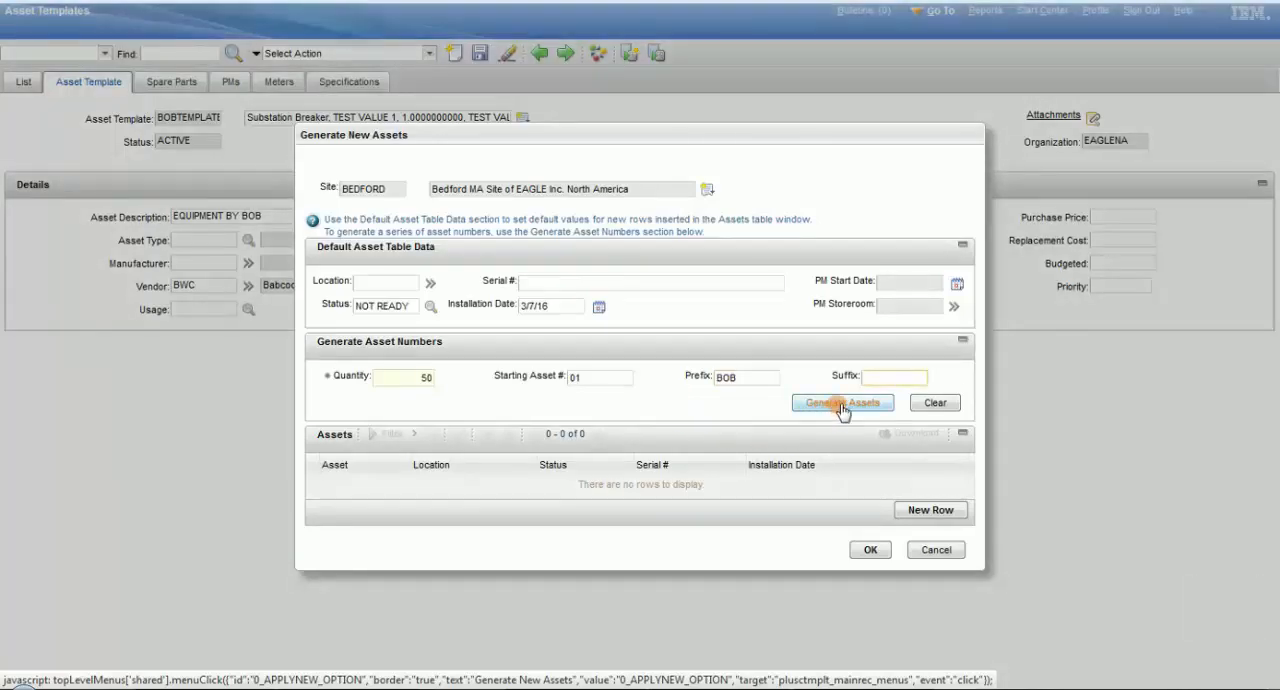
Generate the BOB01–BOB50 asset rows and confirm their creation with OK
{"action": "left_click", "coordinate": [842, 402]}
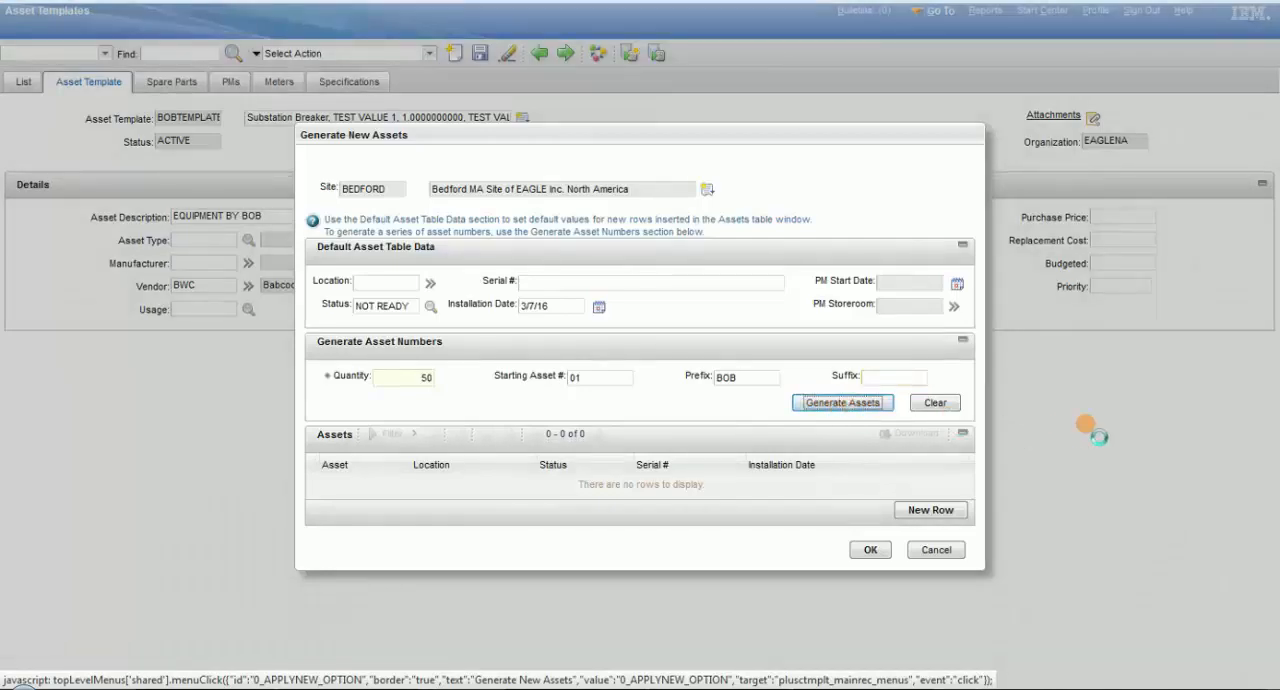
{"action": "left_click", "coordinate": [841, 402]}
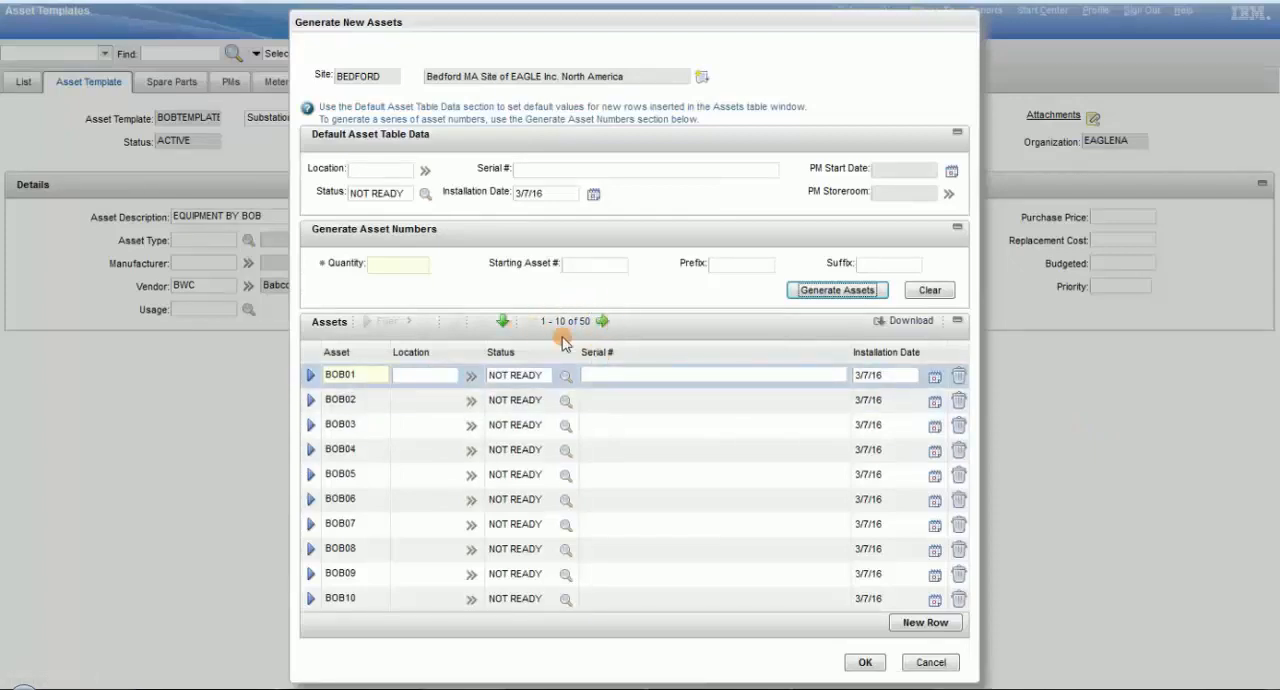
{"action": "mouse_move", "coordinate": [727, 327]}
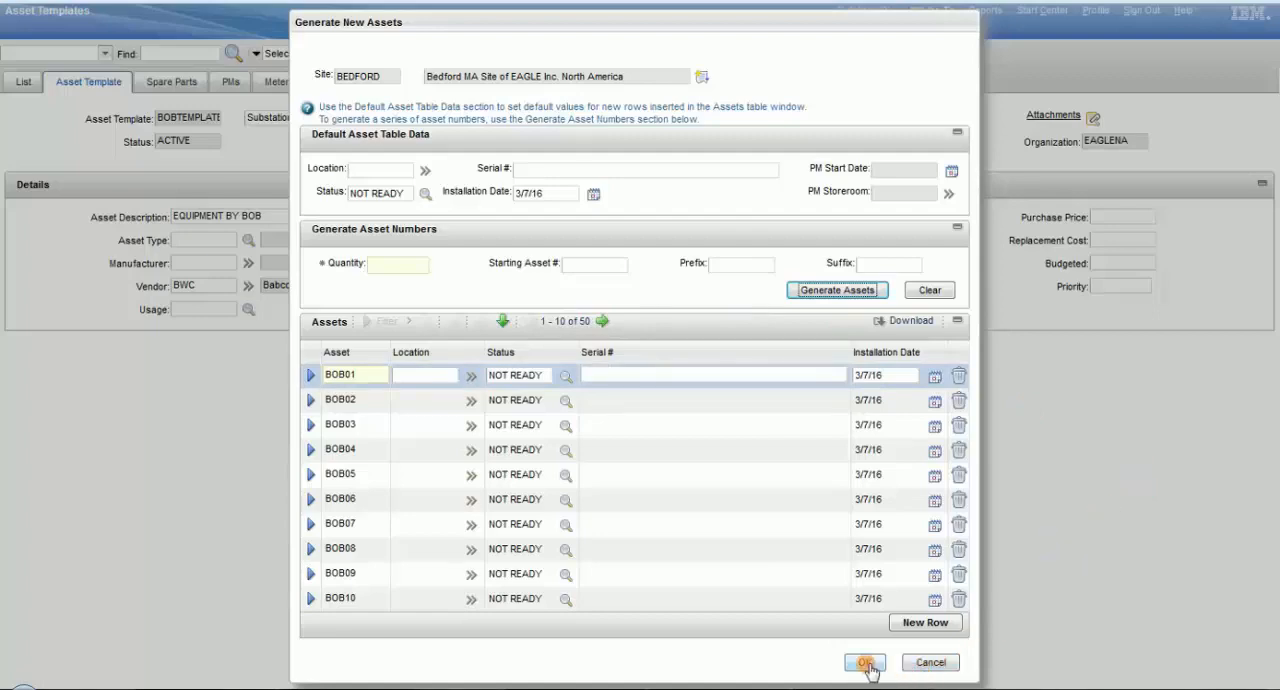
{"action": "left_click", "coordinate": [863, 662]}
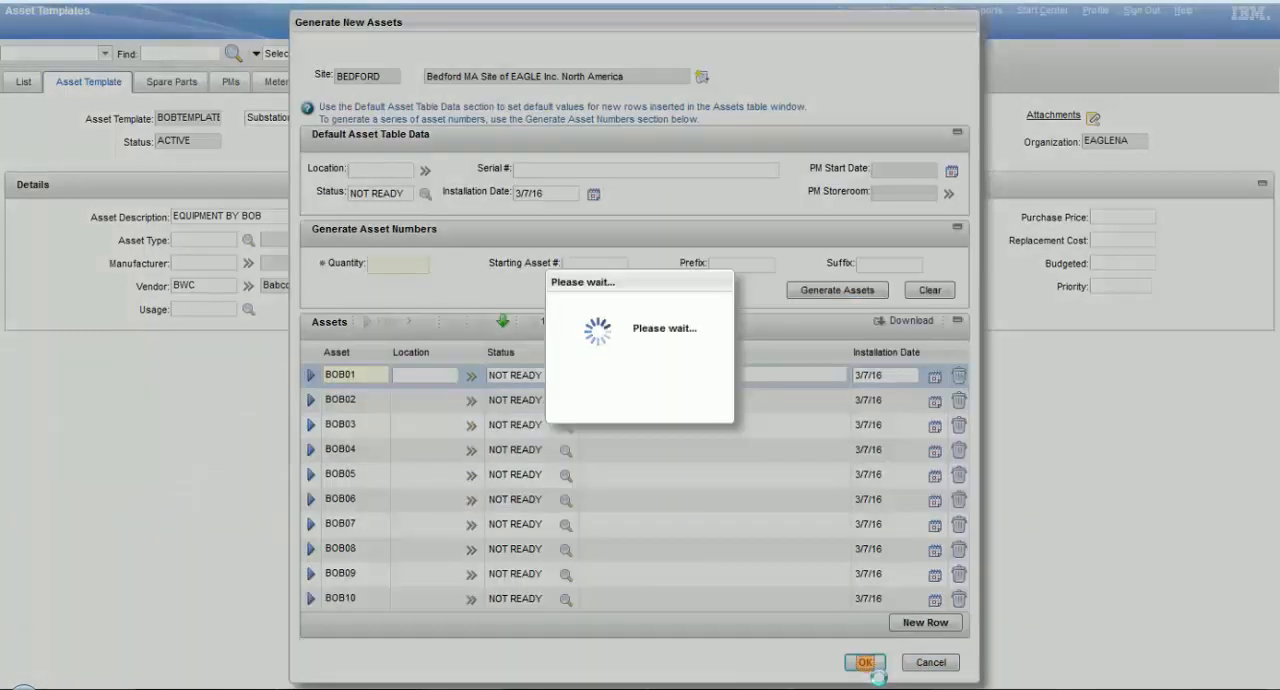
{"action": "left_click", "coordinate": [862, 663]}
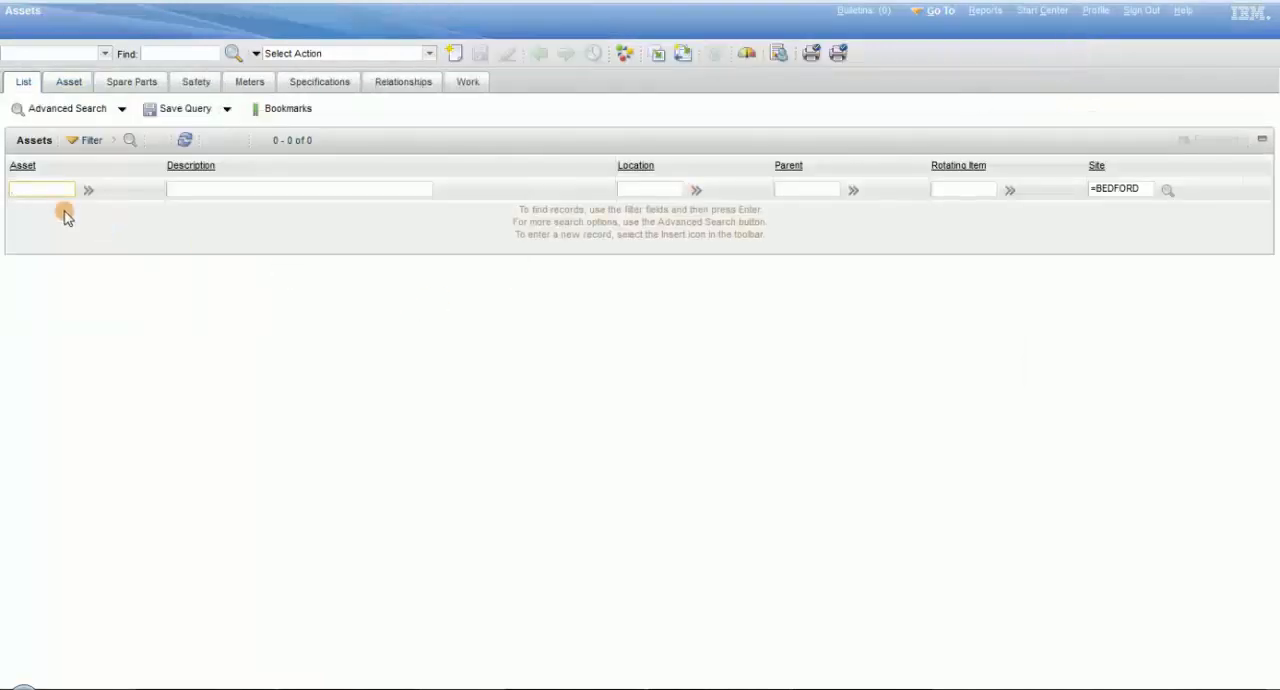
Filter assets by 'bob', review BOB01's BREAKER specification values, then advance to BOB02
{"action": "type", "text": "b"}
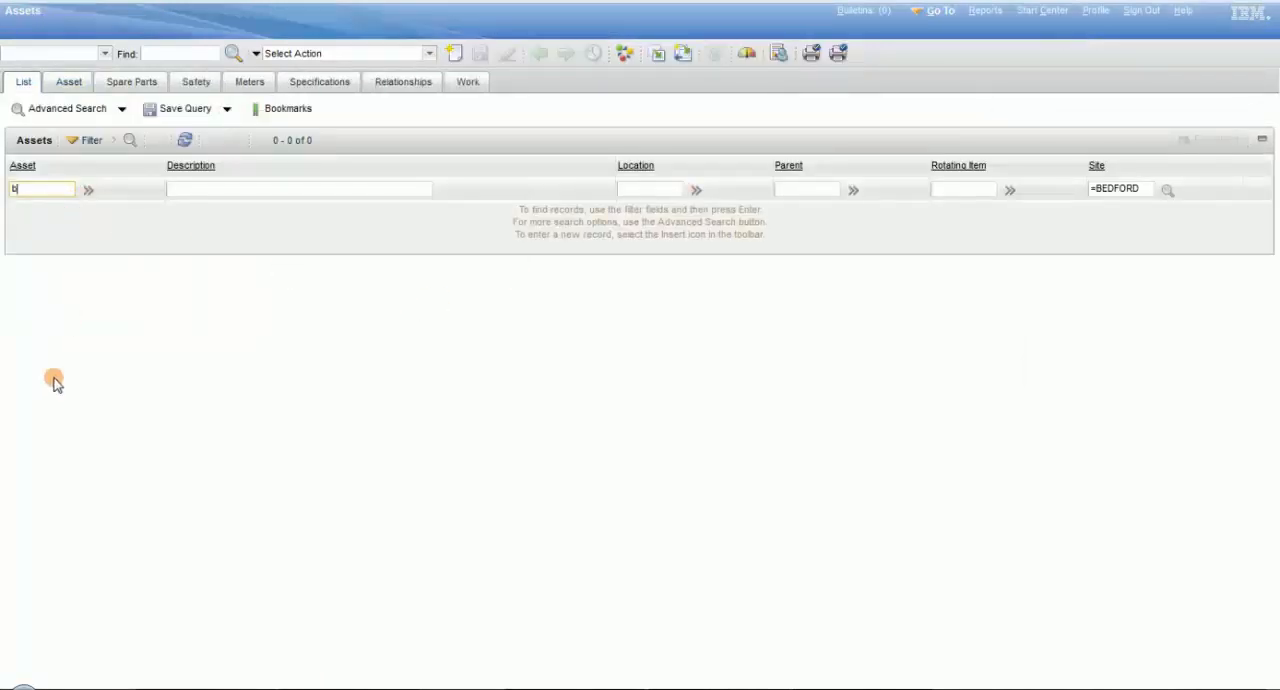
{"action": "type", "text": "ob"}
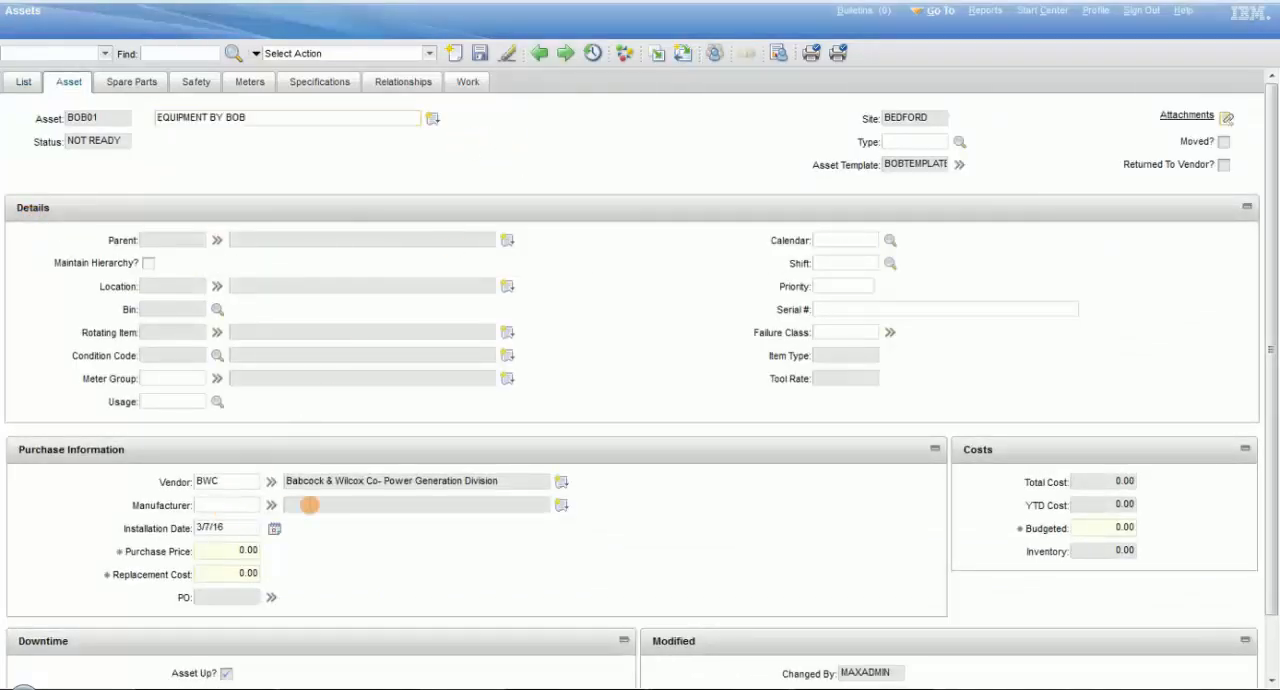
{"action": "left_click", "coordinate": [319, 81]}
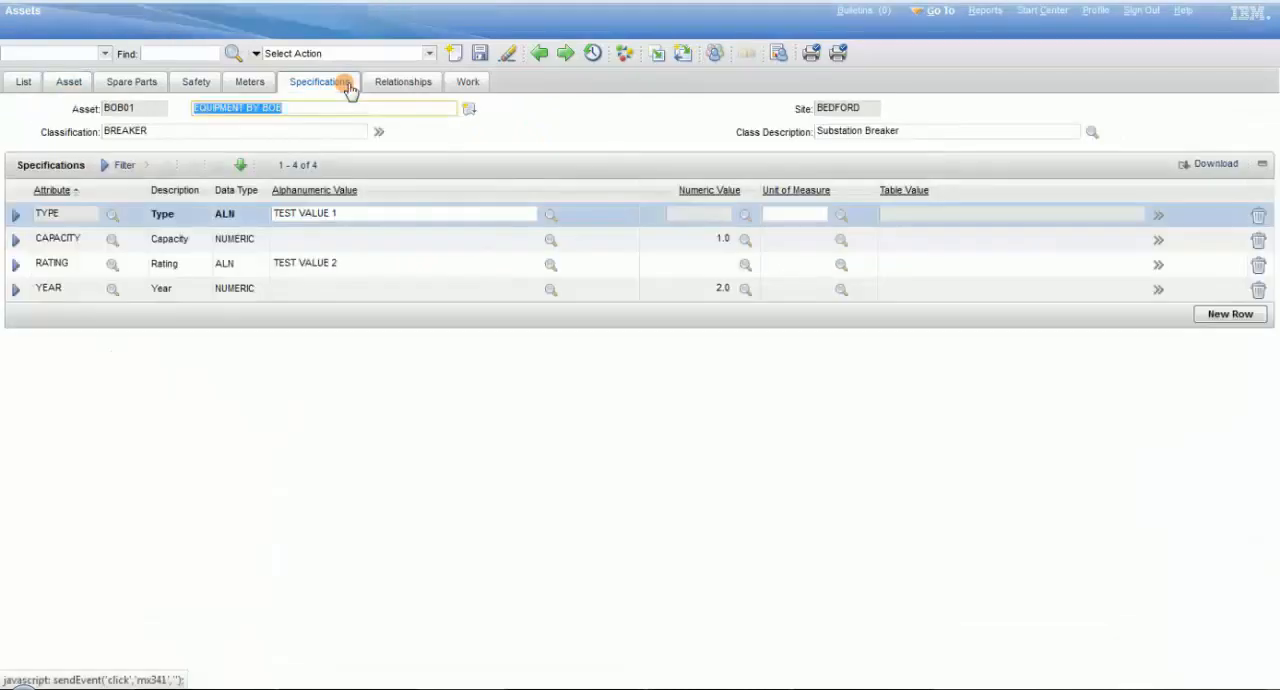
{"action": "left_click", "coordinate": [565, 53]}
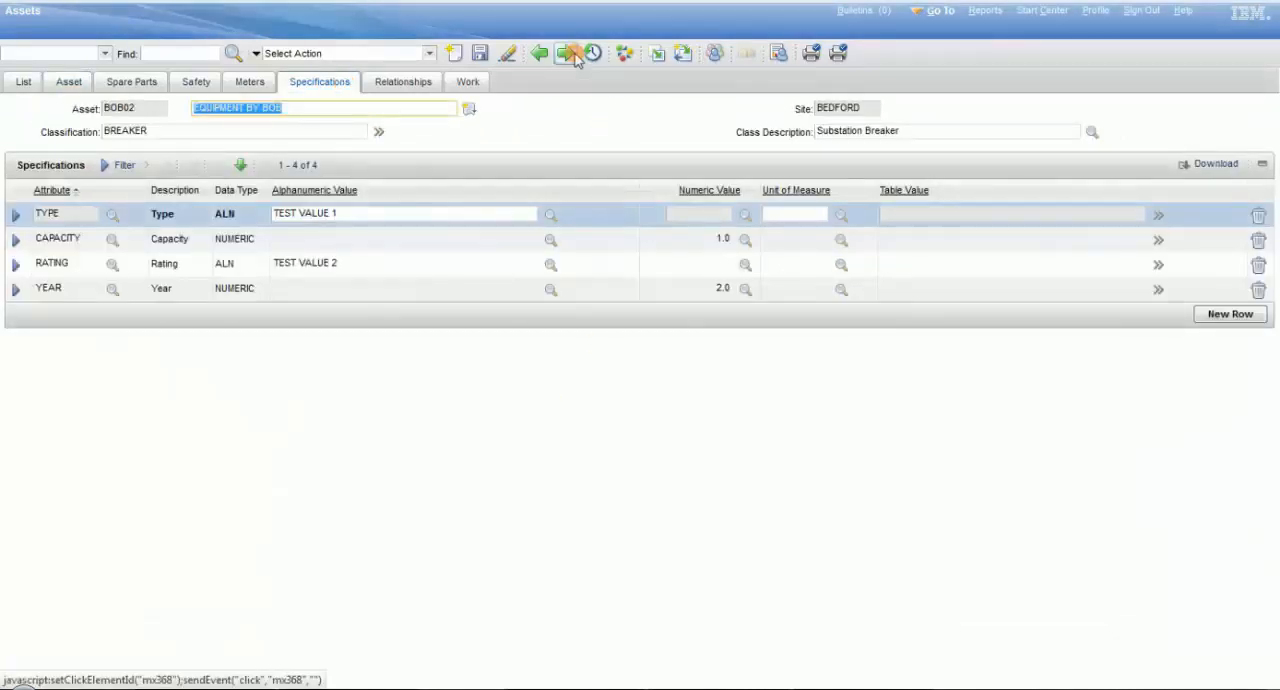